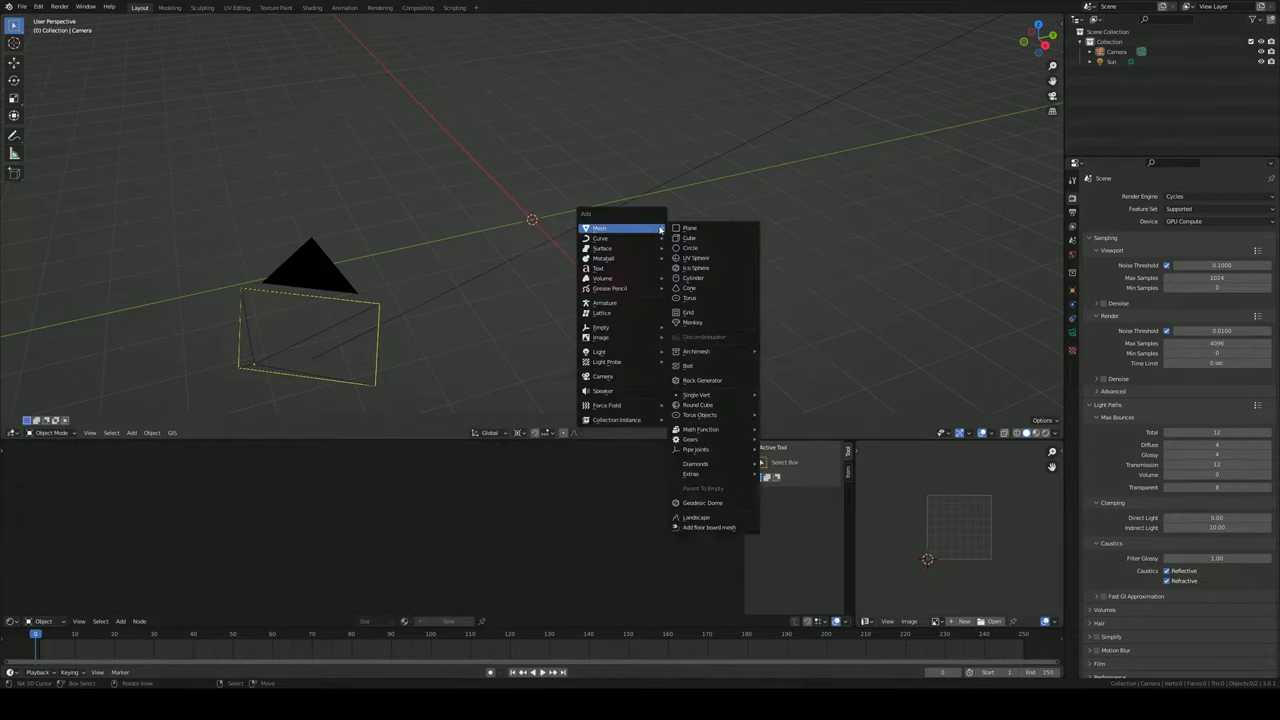
{"action": "mouse_move", "coordinate": [690, 228]}
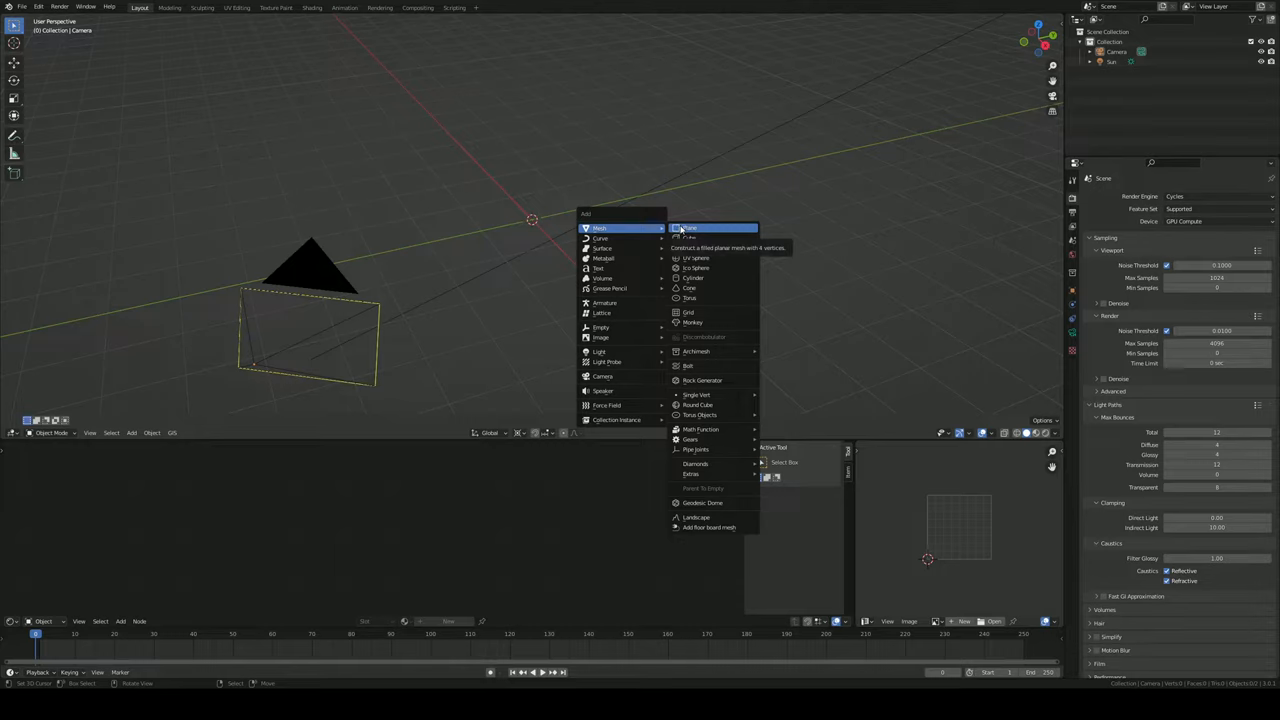
Step: Add a flat plane mesh to the scene beside the camera
{"action": "left_click", "coordinate": [690, 228]}
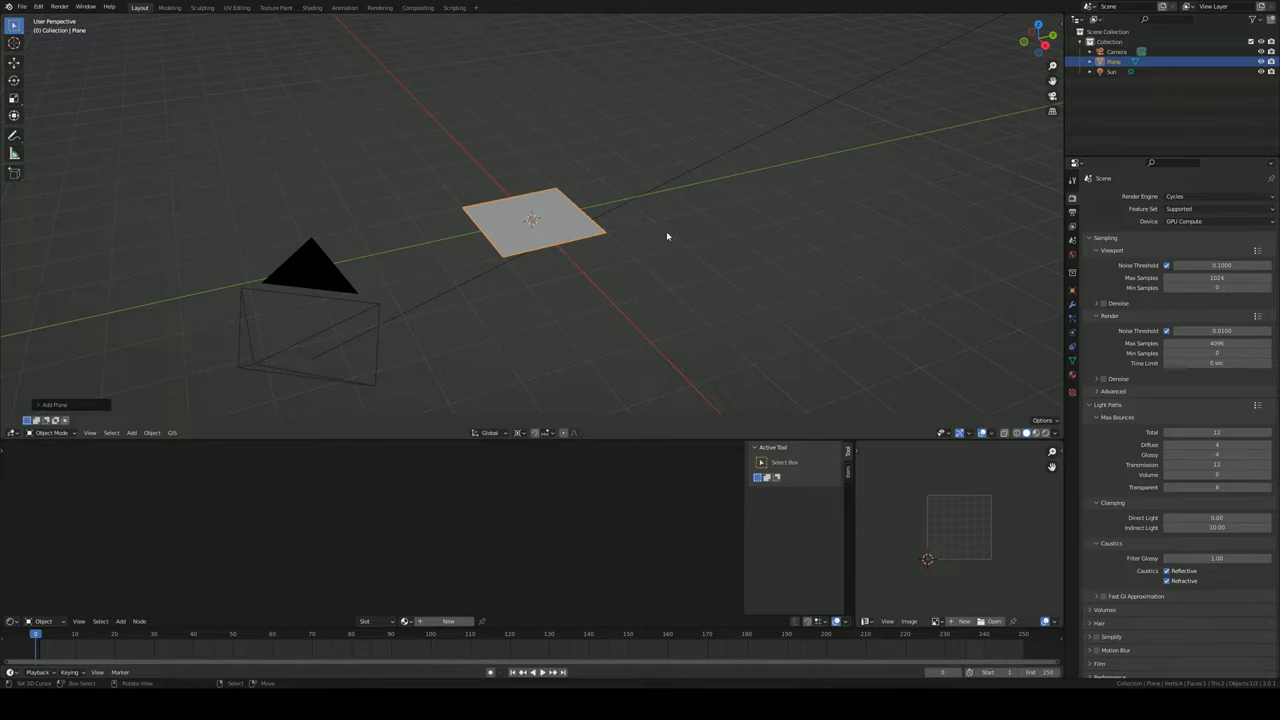
{"action": "mouse_move", "coordinate": [776, 232]}
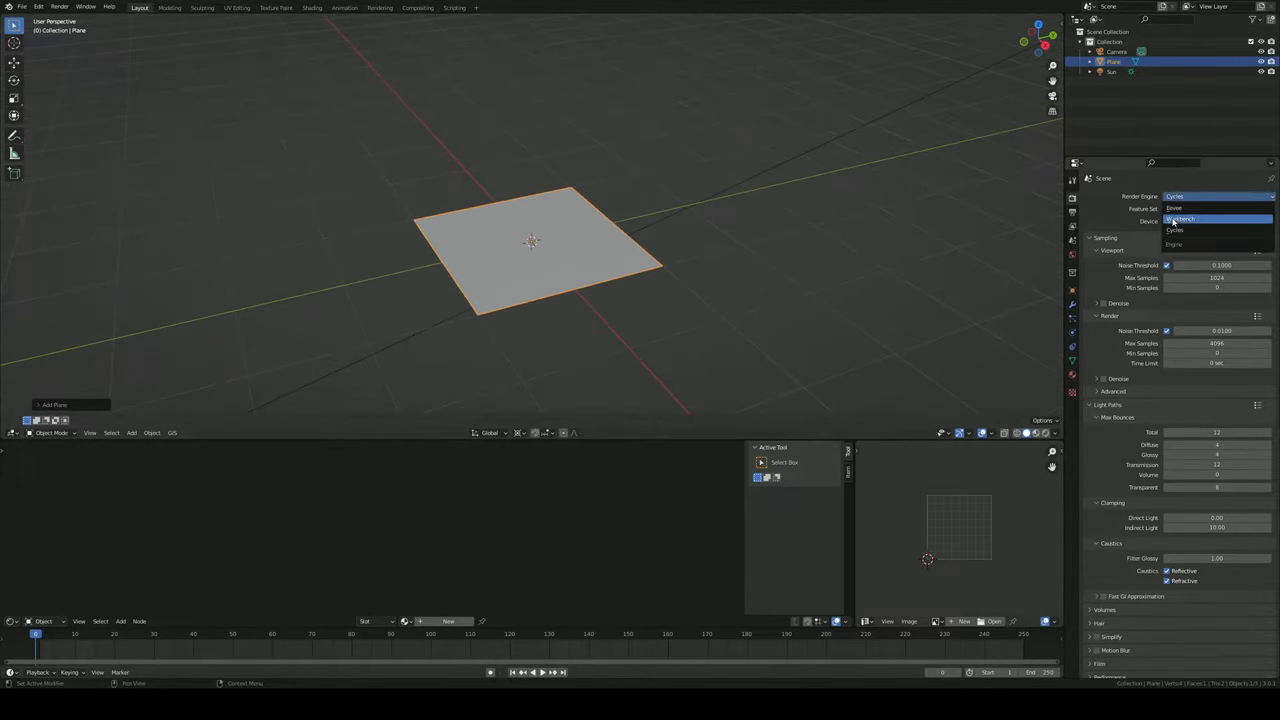
Step: Use the Workbench engine with the normal-map MatCap and render sampling set to No Anti-Aliasing
{"action": "left_click", "coordinate": [1184, 218]}
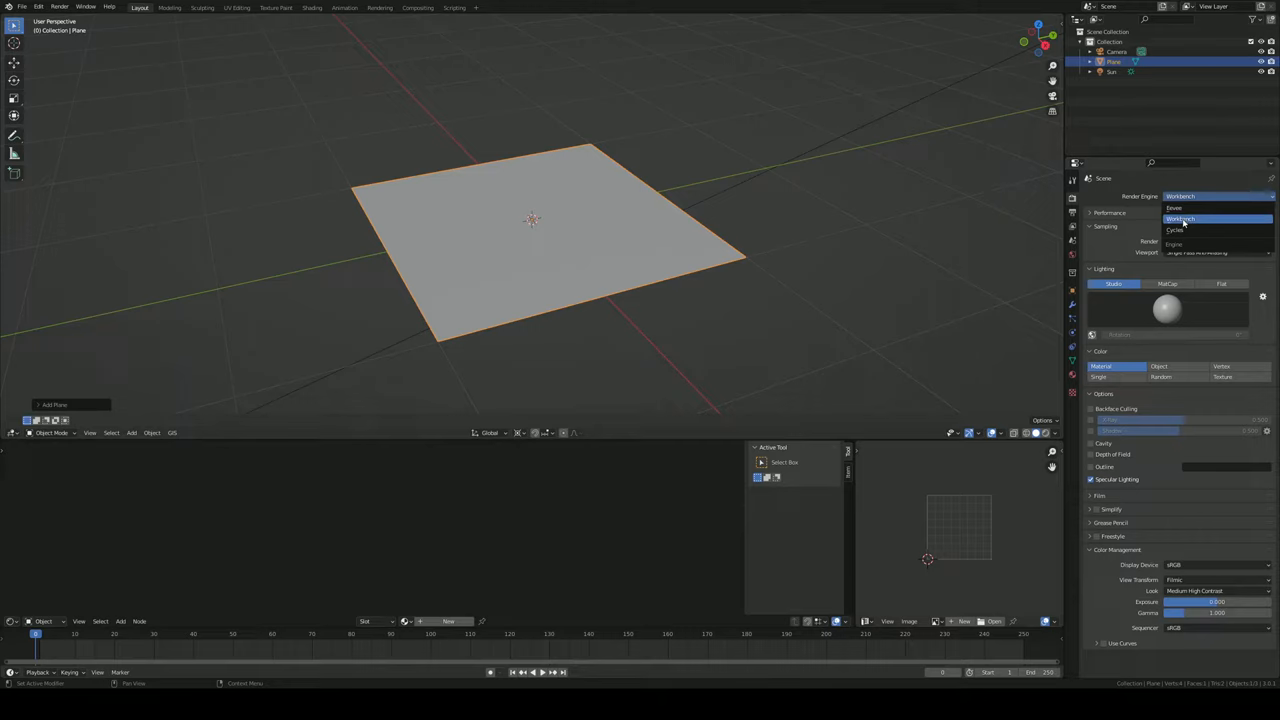
{"action": "left_click", "coordinate": [1180, 218]}
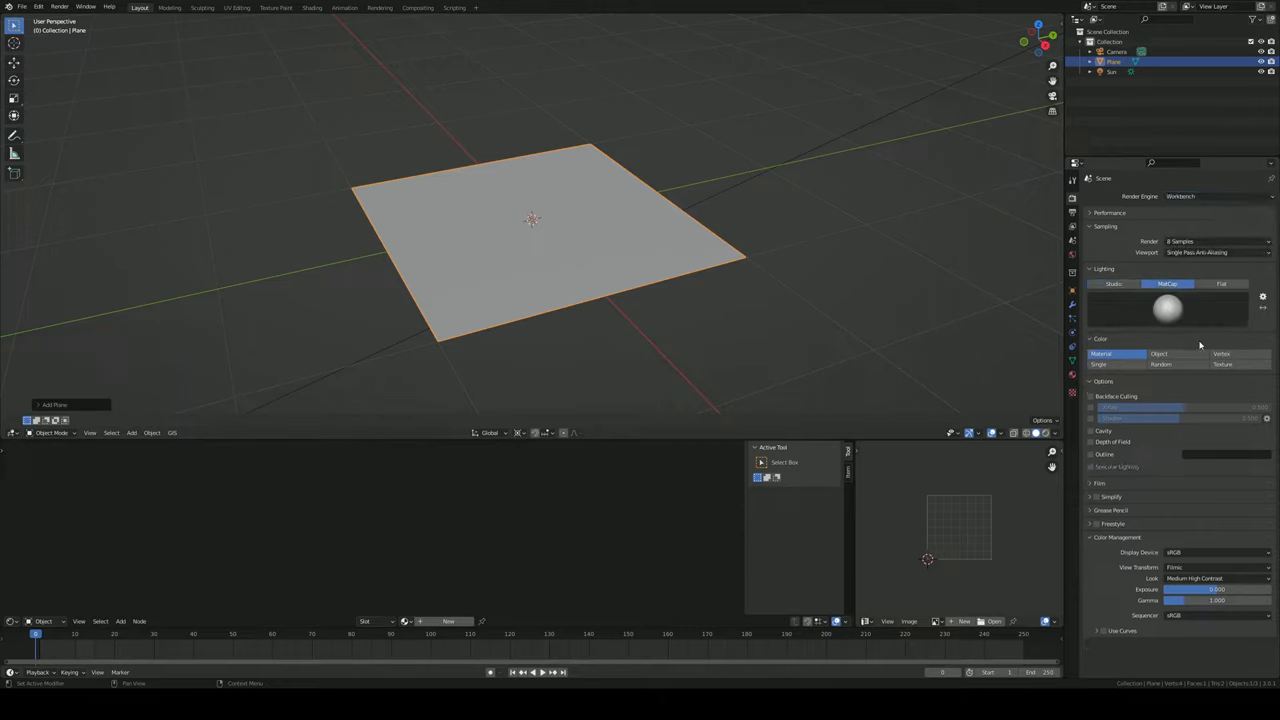
{"action": "left_click", "coordinate": [1168, 308]}
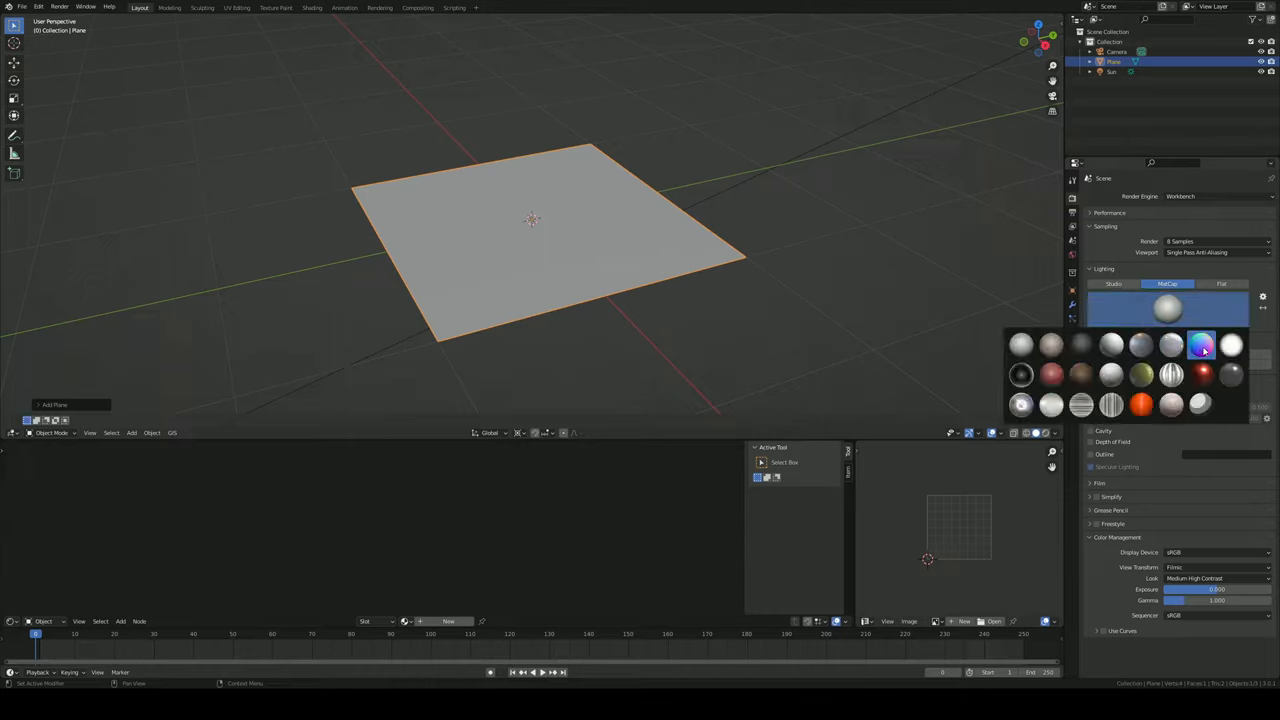
{"action": "left_click", "coordinate": [1204, 344]}
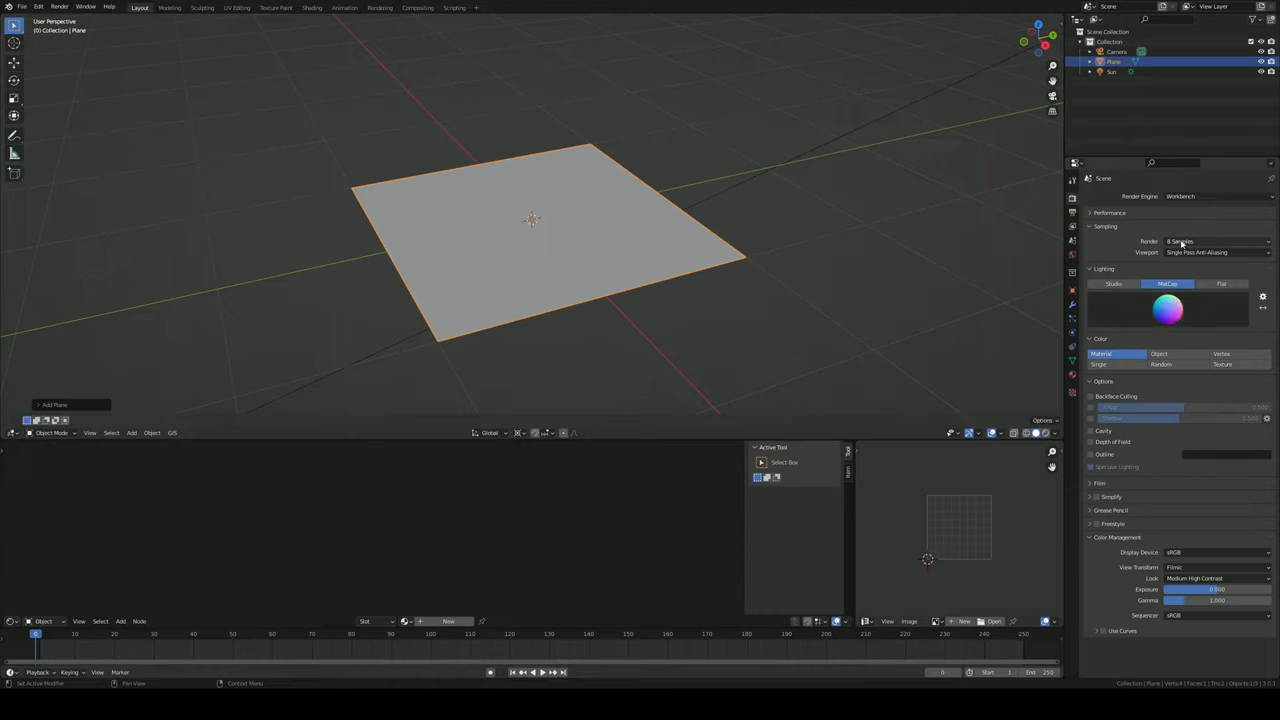
{"action": "left_click", "coordinate": [1210, 240]}
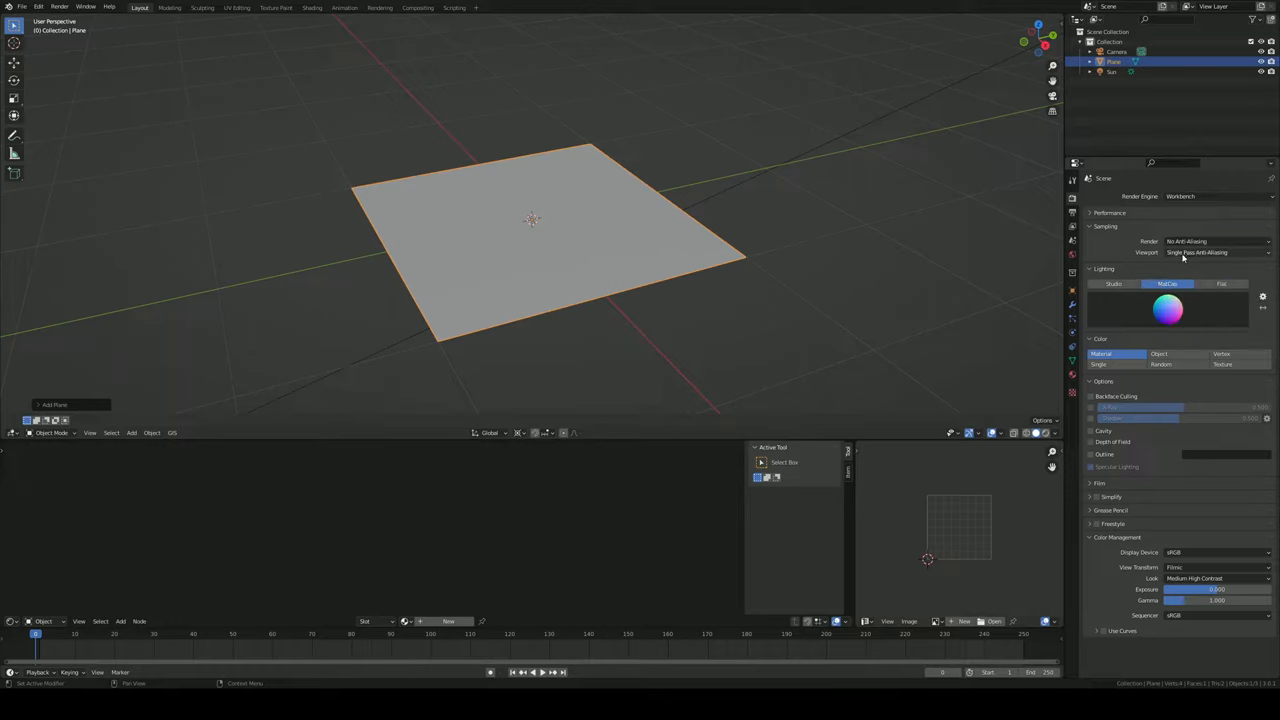
{"action": "left_click", "coordinate": [1210, 252]}
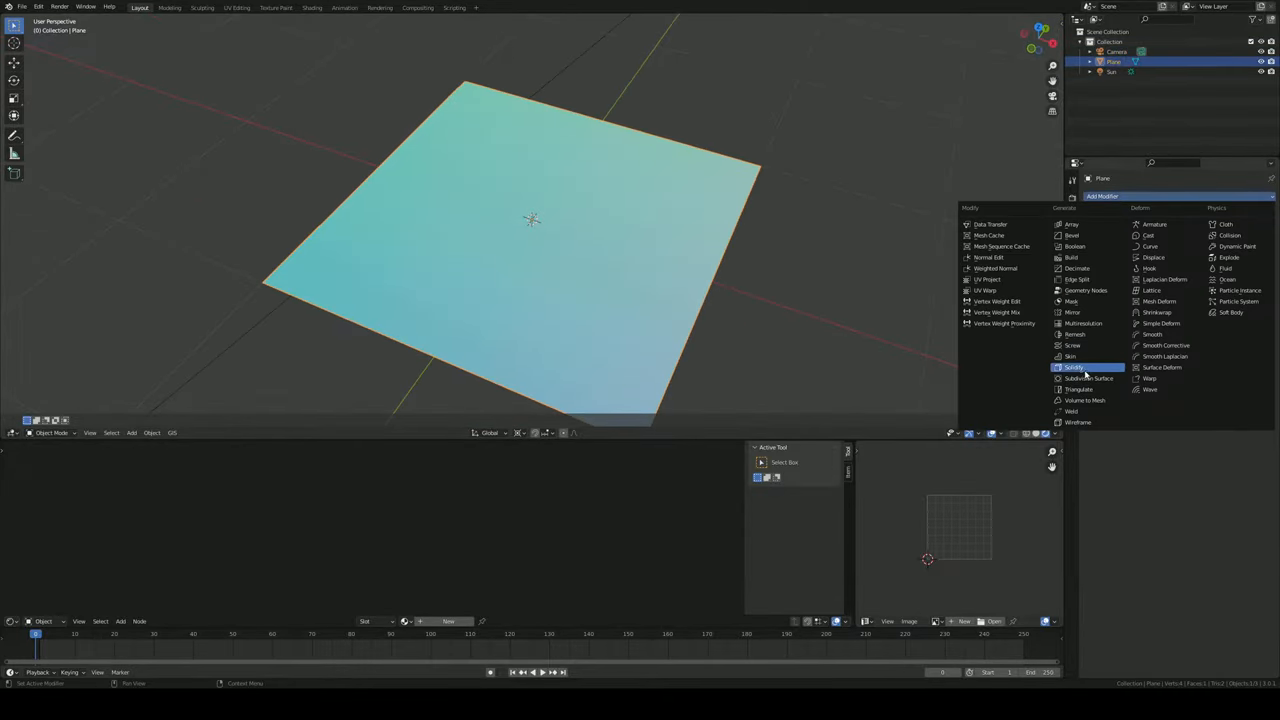
Step: Add a Subdivision Surface modifier set to Simple and raise its viewport and render levels
{"action": "left_click", "coordinate": [1088, 378]}
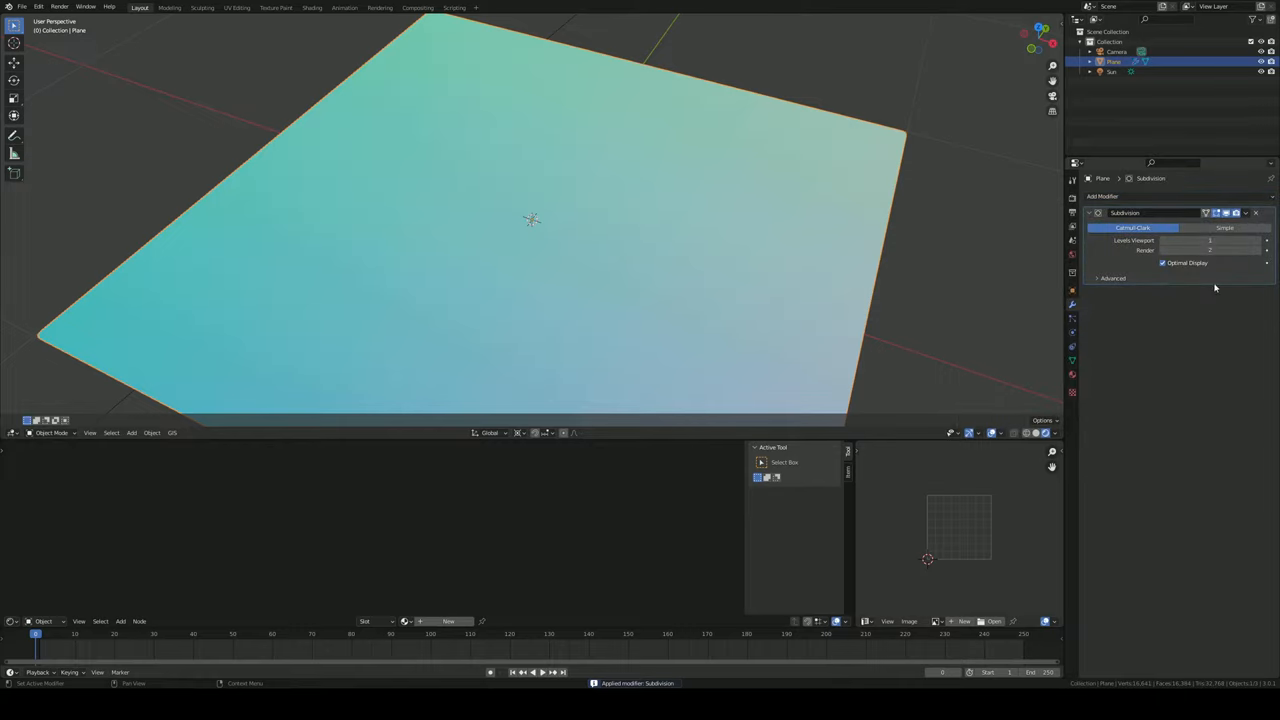
{"action": "left_click", "coordinate": [1224, 228]}
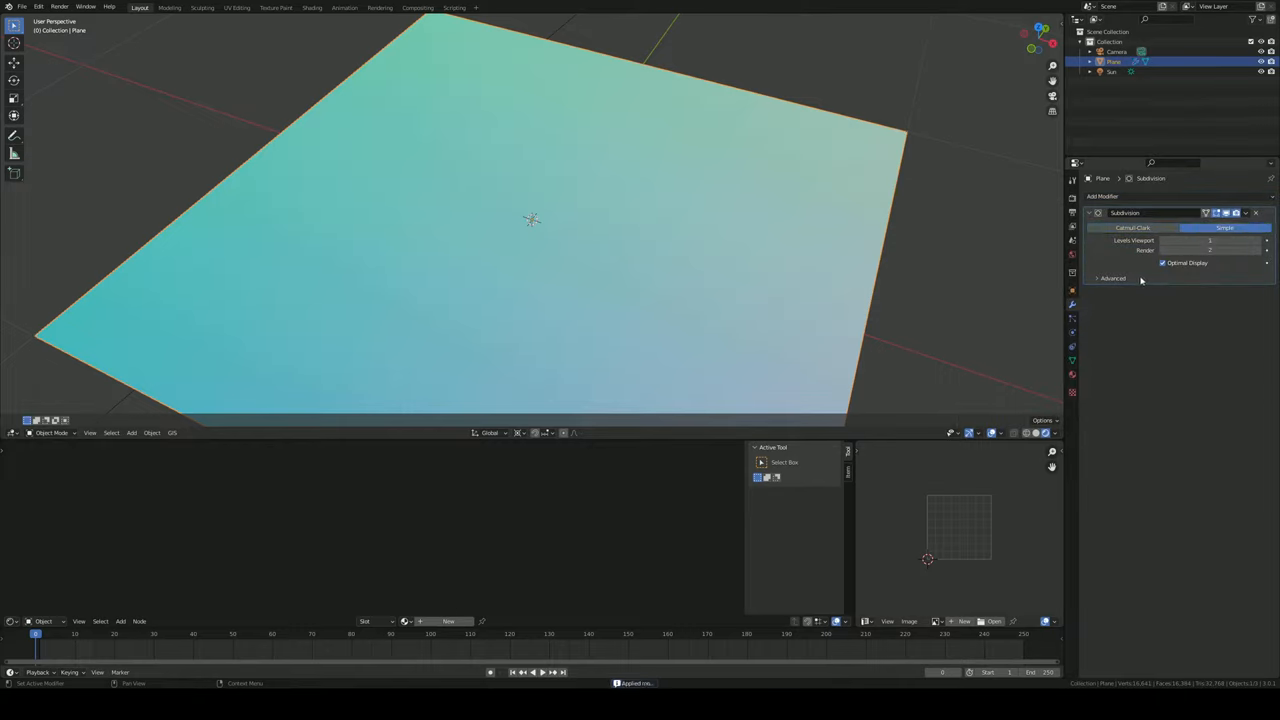
{"action": "scroll", "scroll_direction": "down", "scroll_amount": 3}
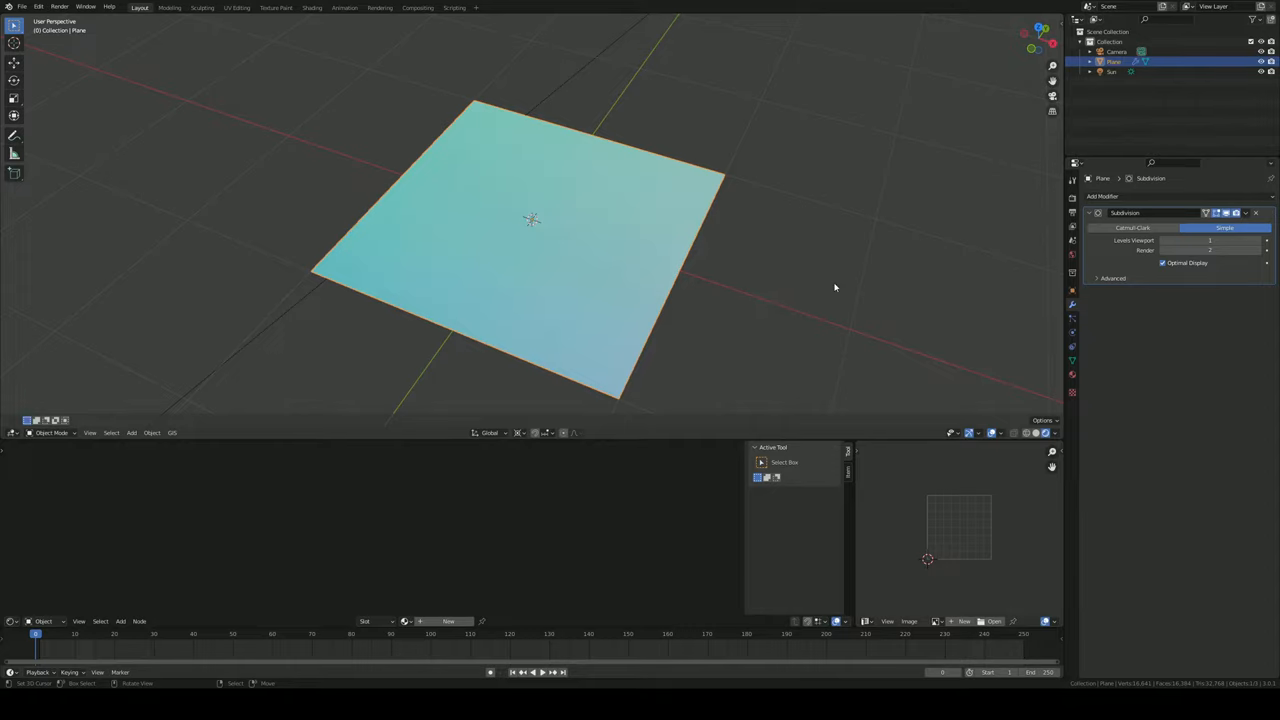
{"action": "mouse_move", "coordinate": [898, 298]}
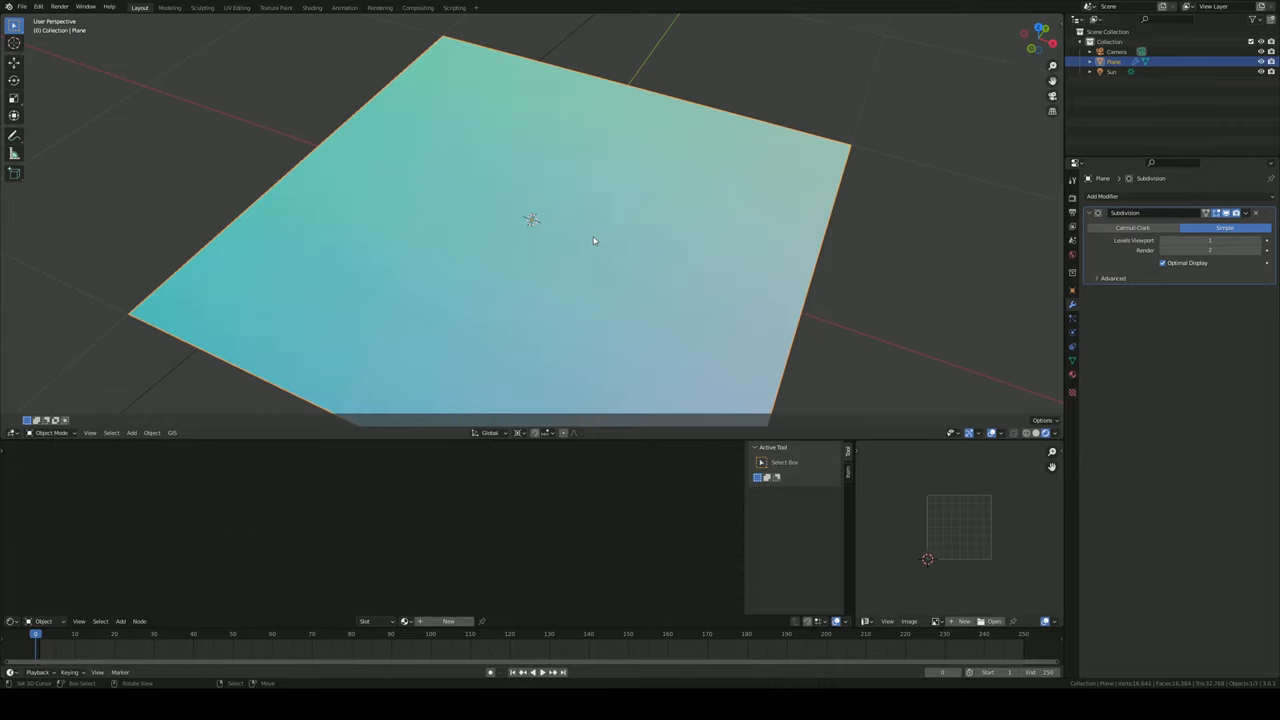
{"action": "left_click", "coordinate": [1268, 240]}
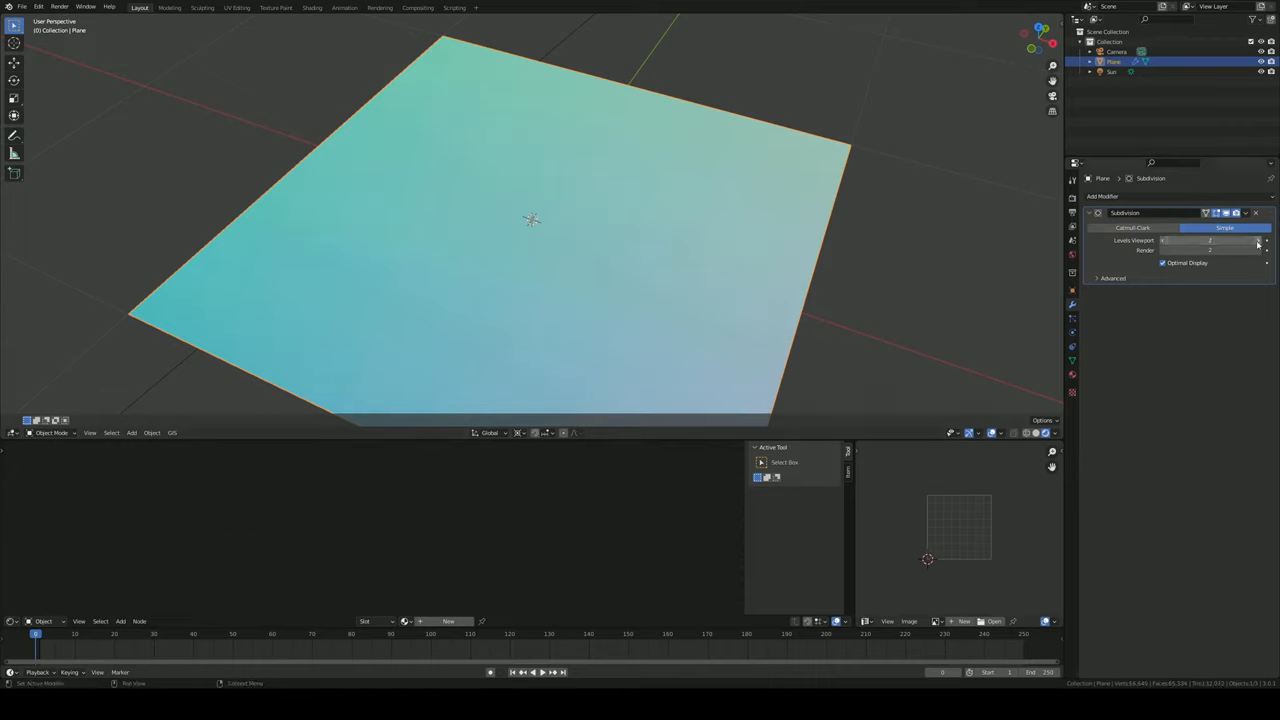
{"action": "left_click", "coordinate": [1266, 250]}
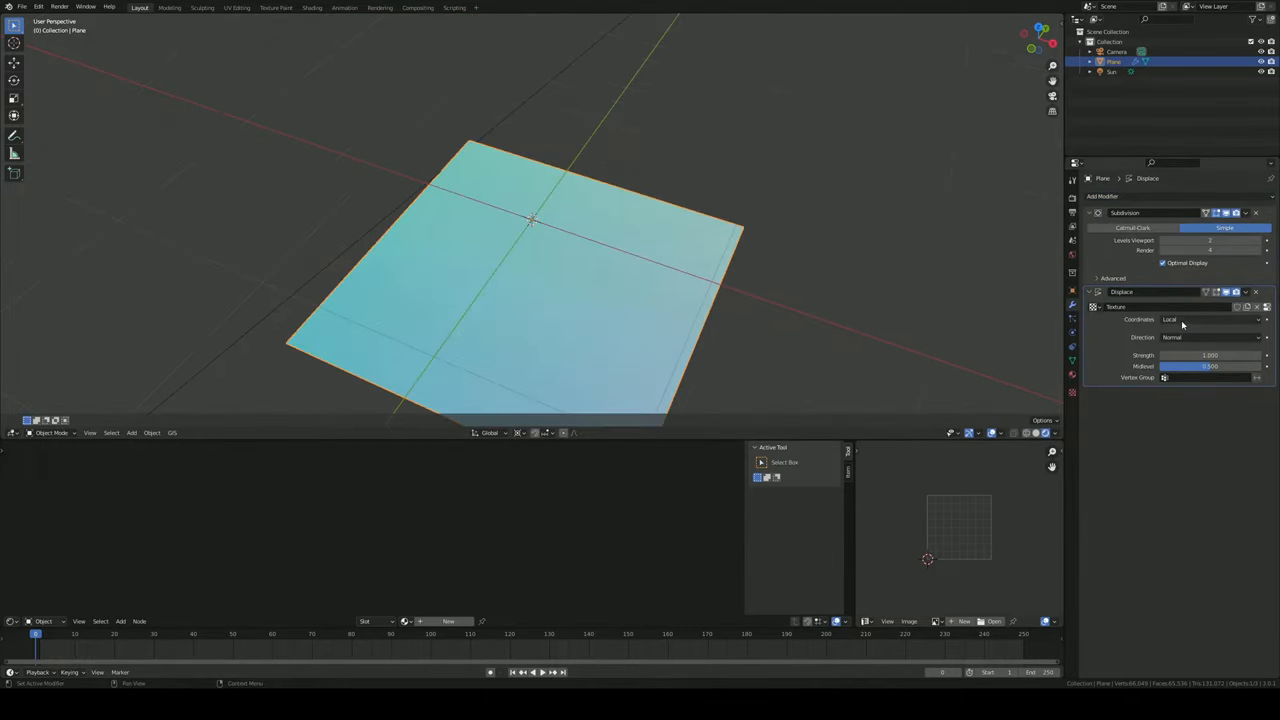
Step: Set the Displace modifier's texture coordinates to UV
{"action": "left_click", "coordinate": [1210, 320]}
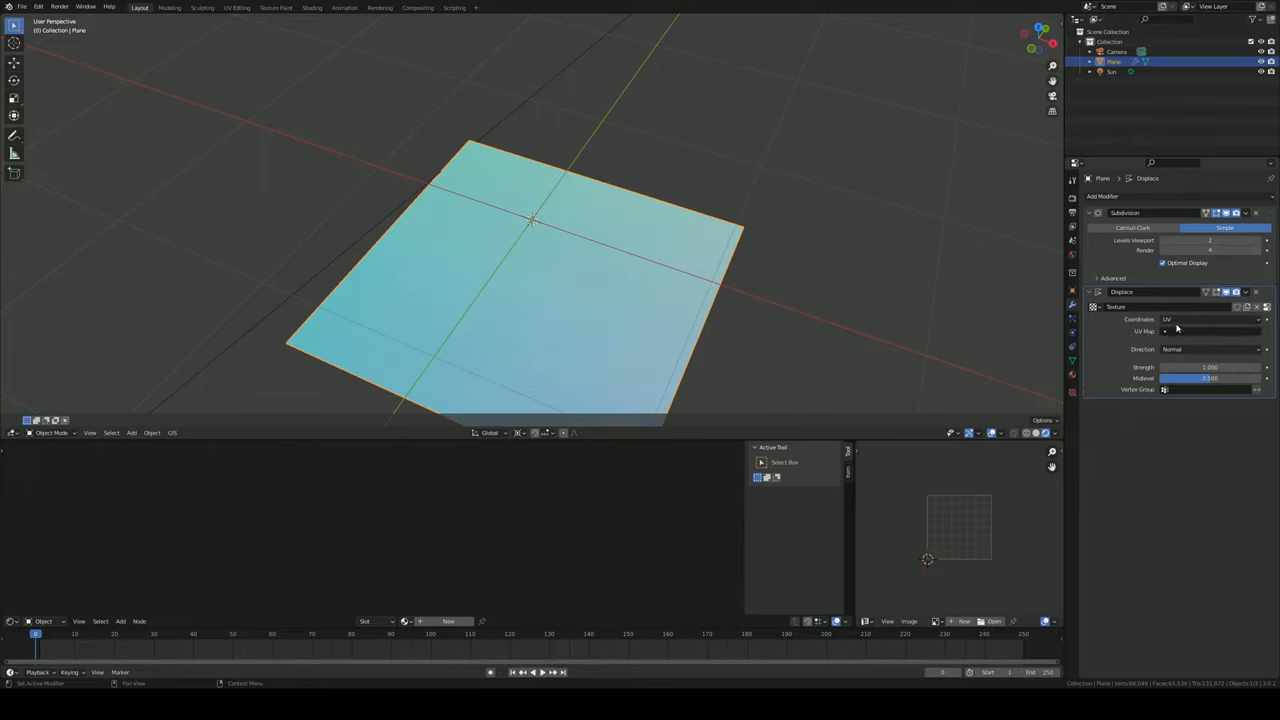
{"action": "left_click", "coordinate": [1210, 320]}
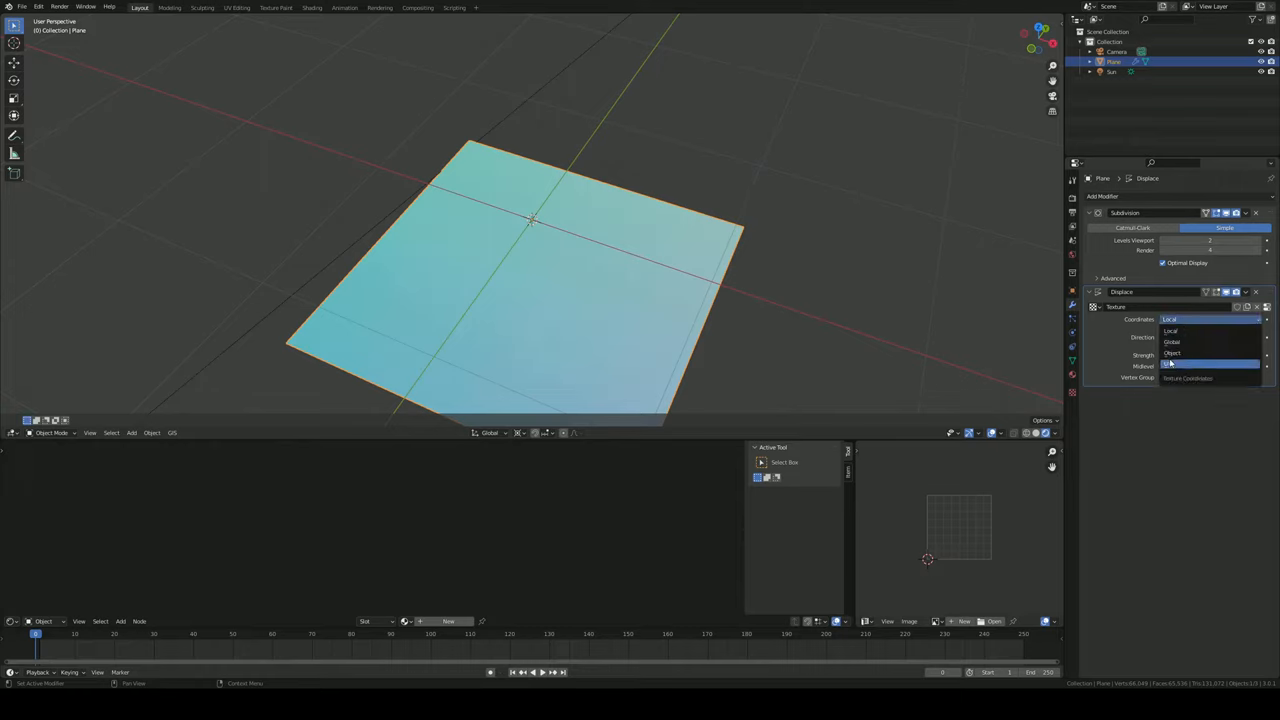
{"action": "left_click", "coordinate": [1188, 376]}
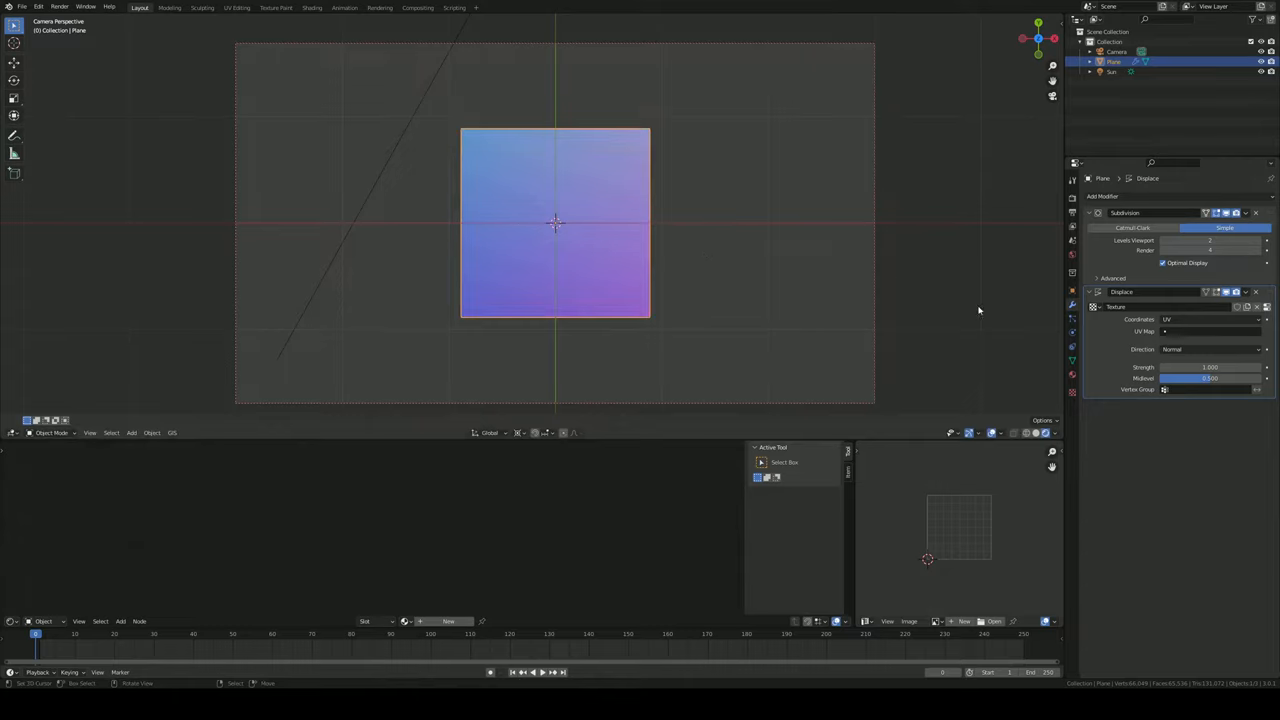
{"action": "mouse_move", "coordinate": [984, 322]}
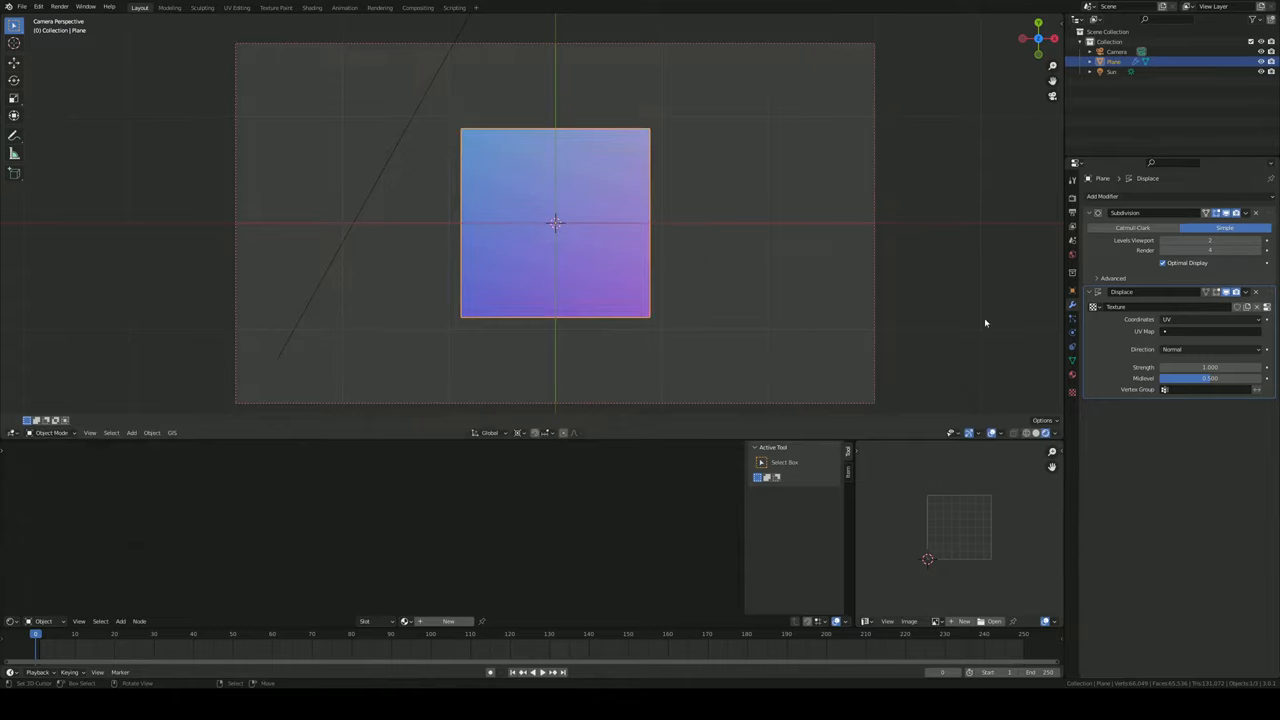
Step: Select the camera and change its lens type from Perspective to Orthographic
{"action": "left_click", "coordinate": [1116, 52]}
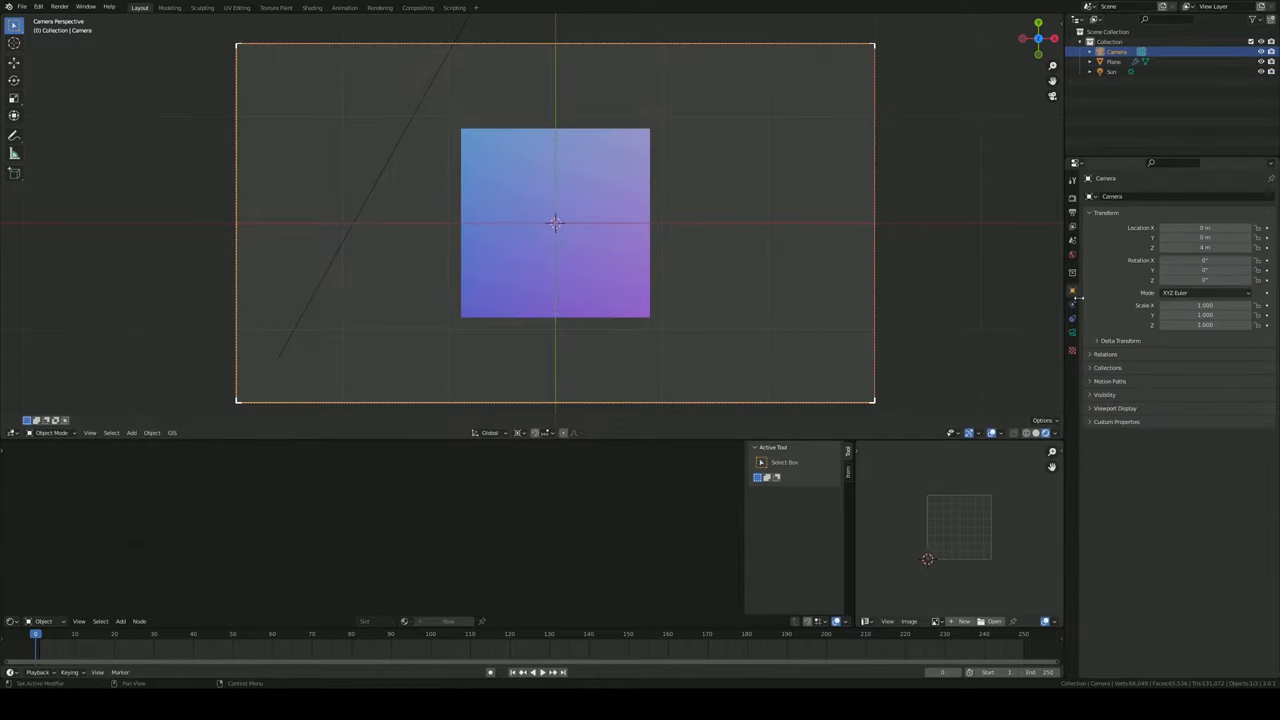
{"action": "left_click", "coordinate": [1210, 228]}
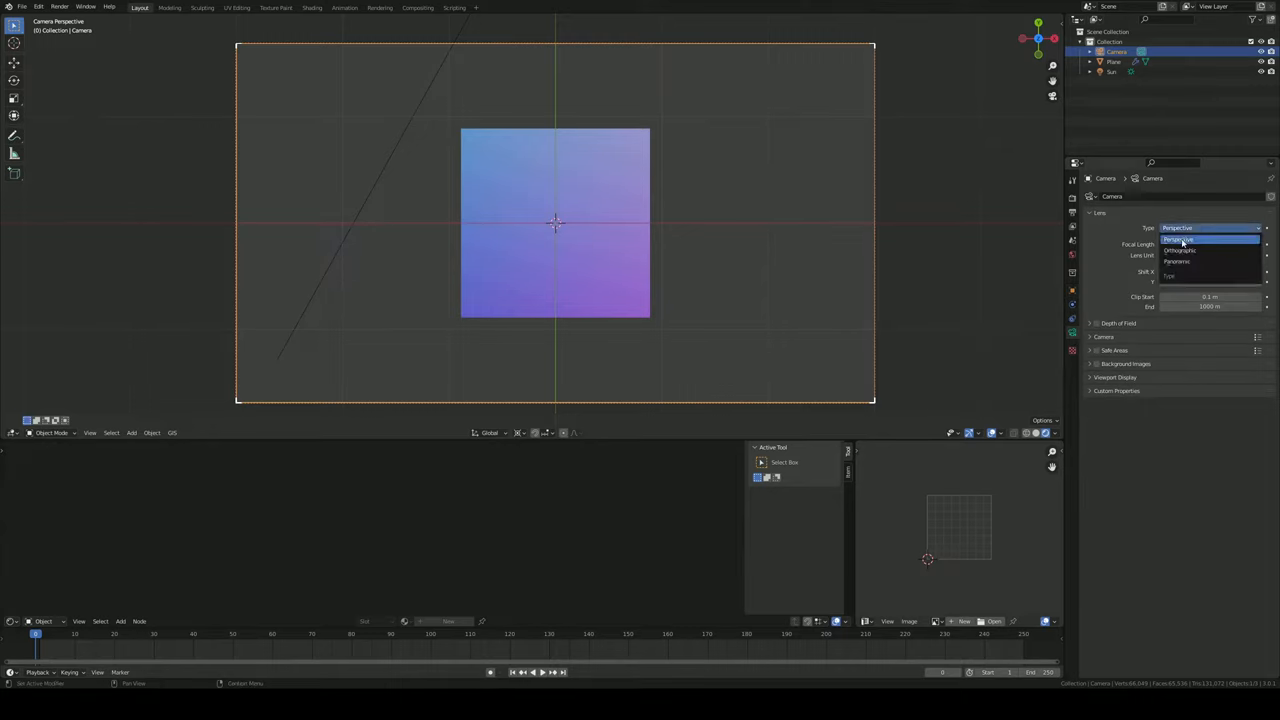
{"action": "left_click", "coordinate": [1176, 238]}
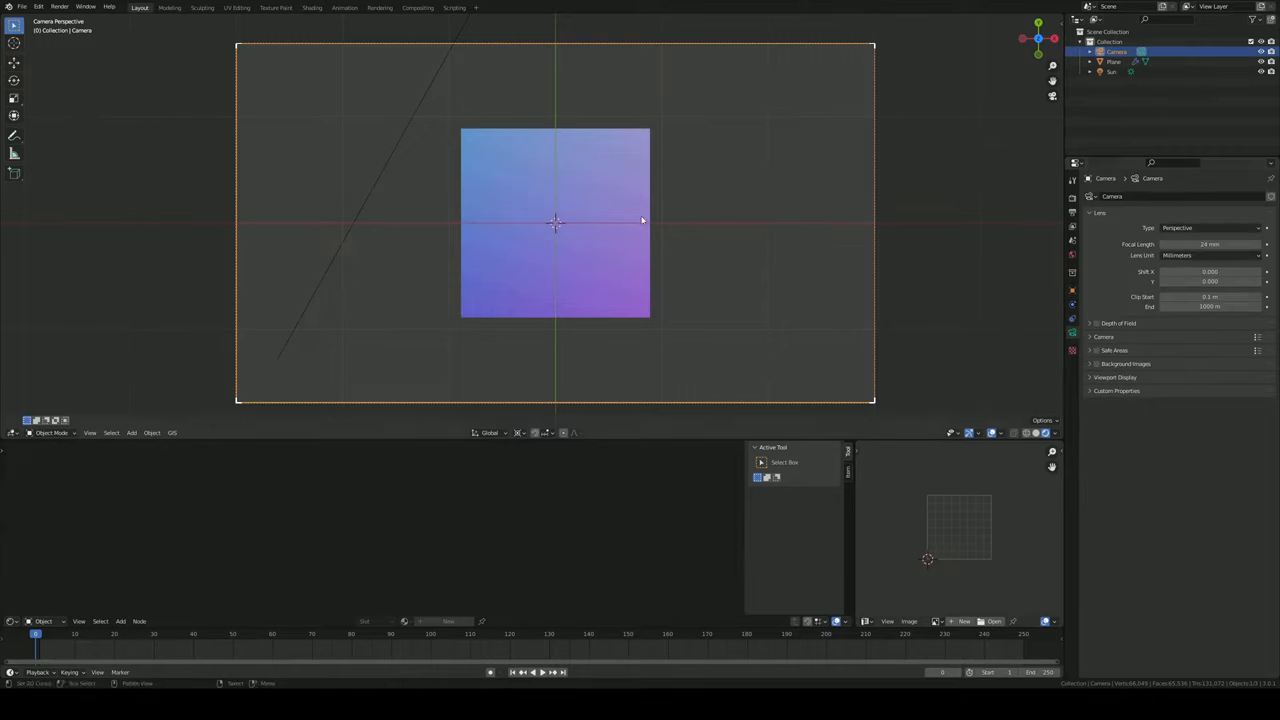
{"action": "mouse_move", "coordinate": [816, 274]}
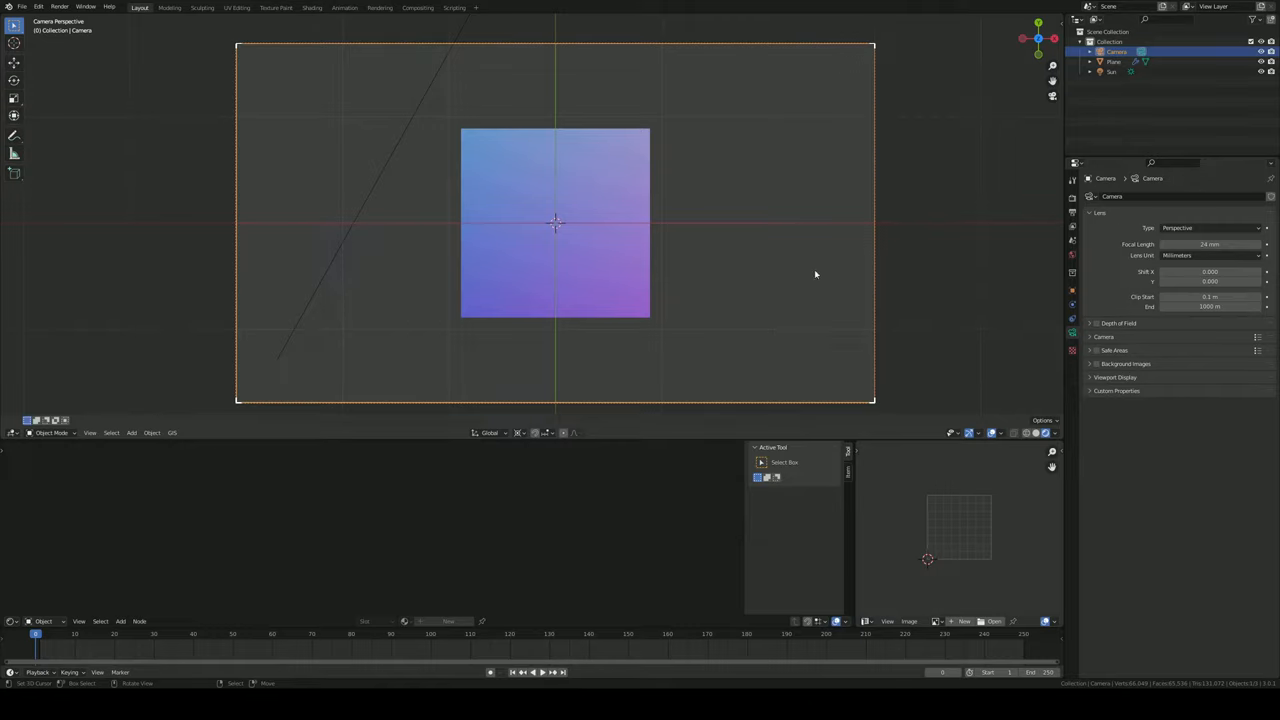
{"action": "mouse_move", "coordinate": [1136, 228]}
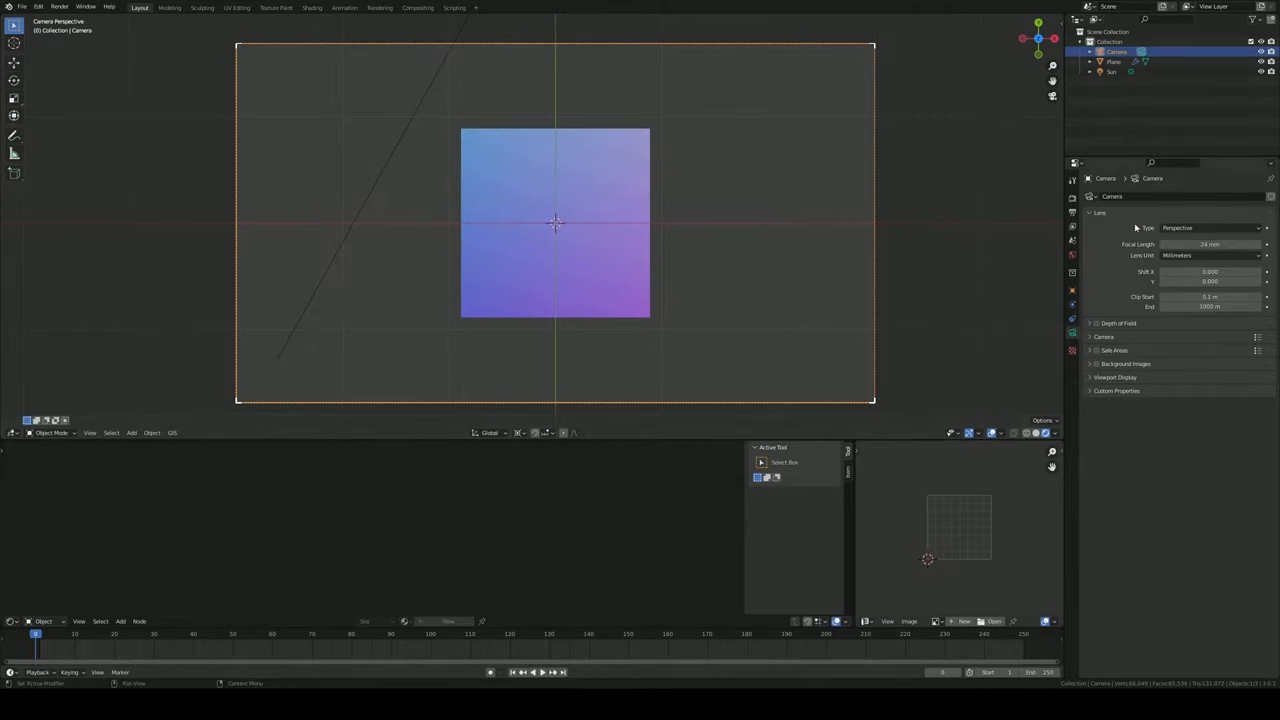
{"action": "key", "text": "g"}
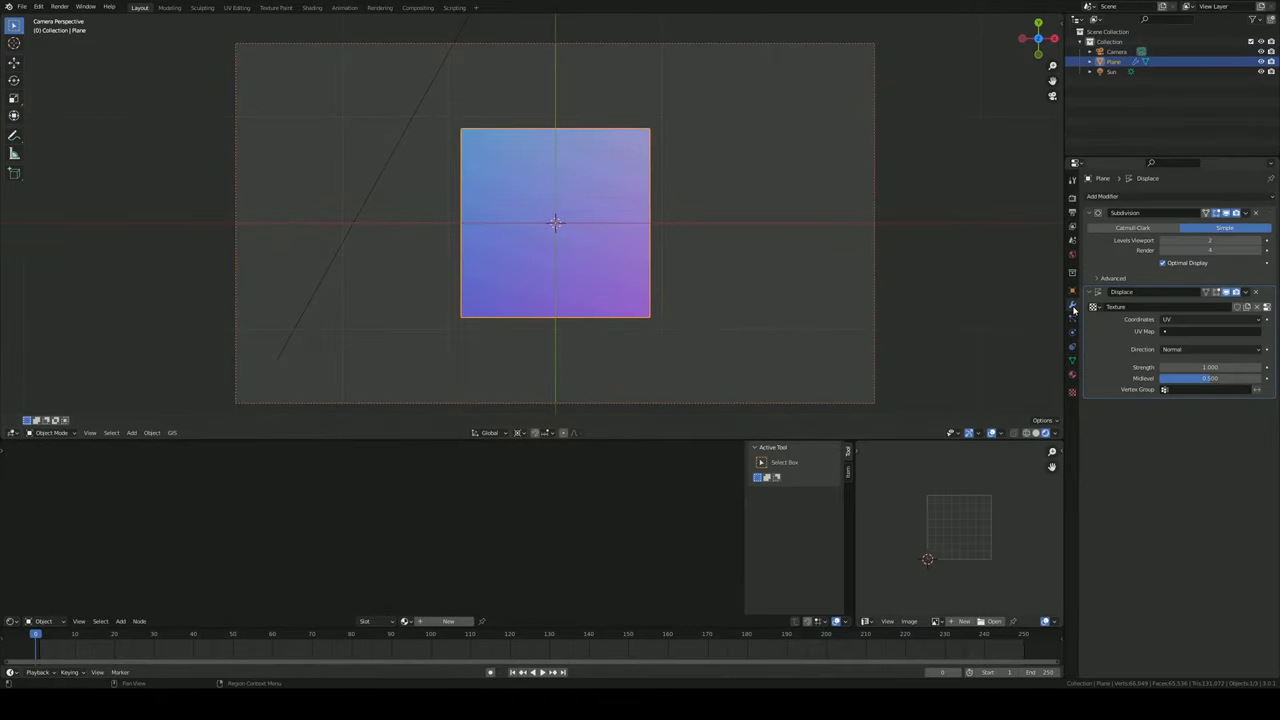
{"action": "left_click", "coordinate": [1116, 52]}
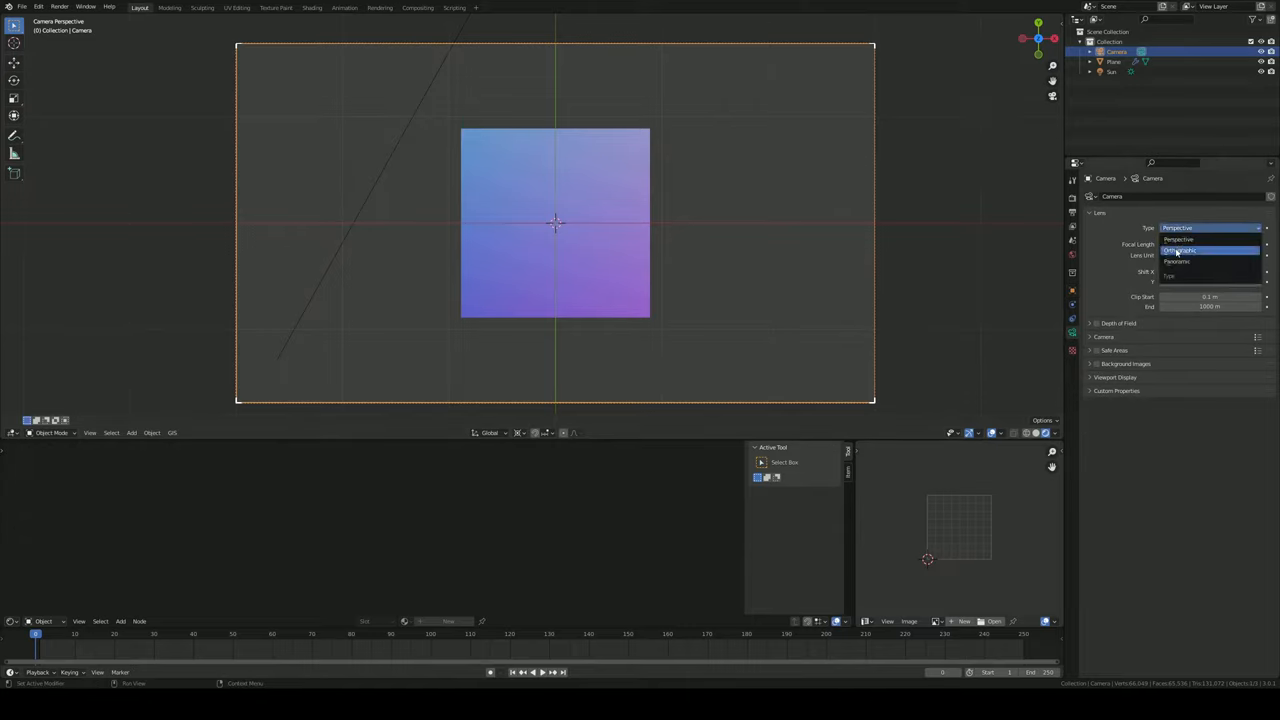
{"action": "left_click", "coordinate": [1180, 252]}
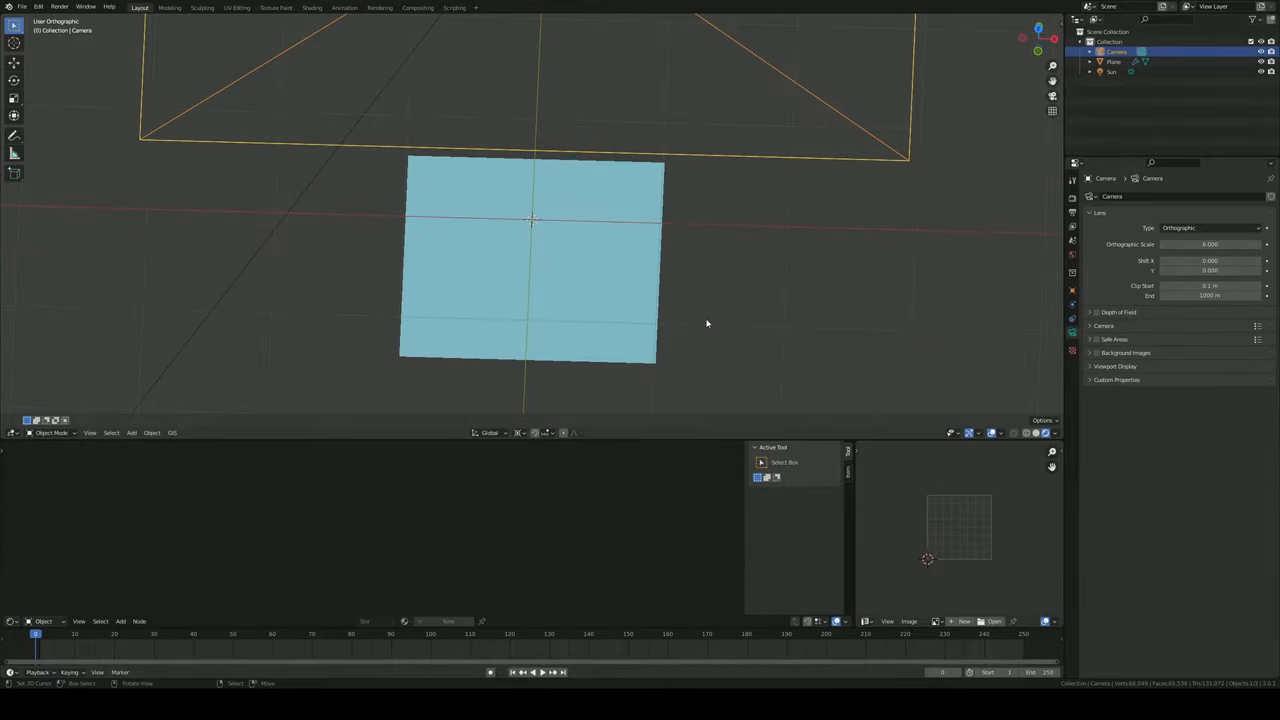
{"action": "mouse_move", "coordinate": [716, 310]}
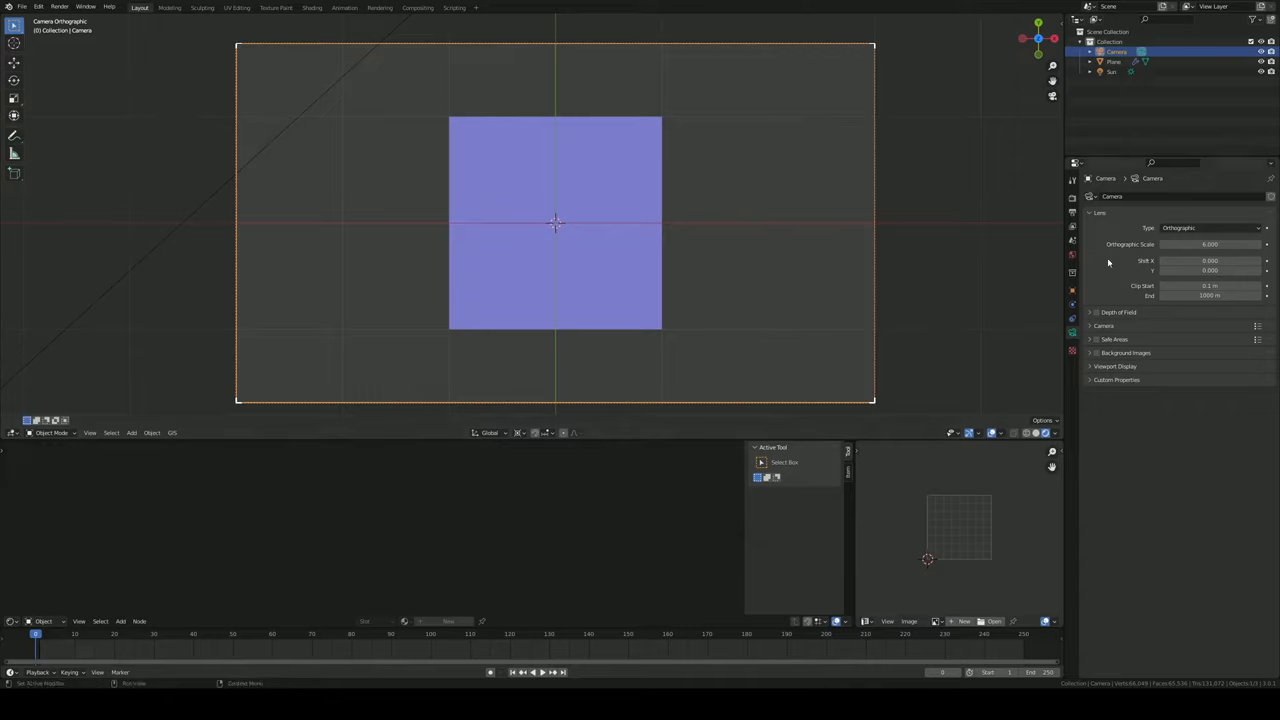
Step: Set the render resolution to a square 2048 by 2048 pixels
{"action": "left_click", "coordinate": [1072, 188]}
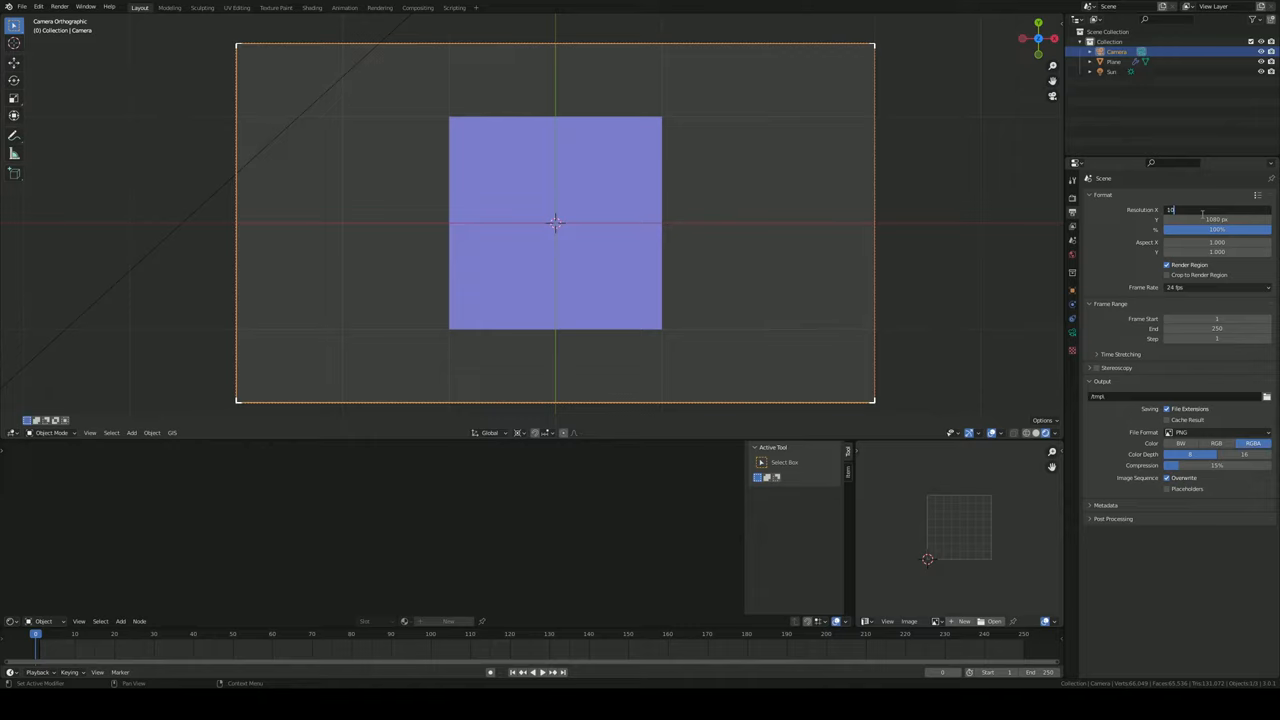
{"action": "type", "text": "1024"}
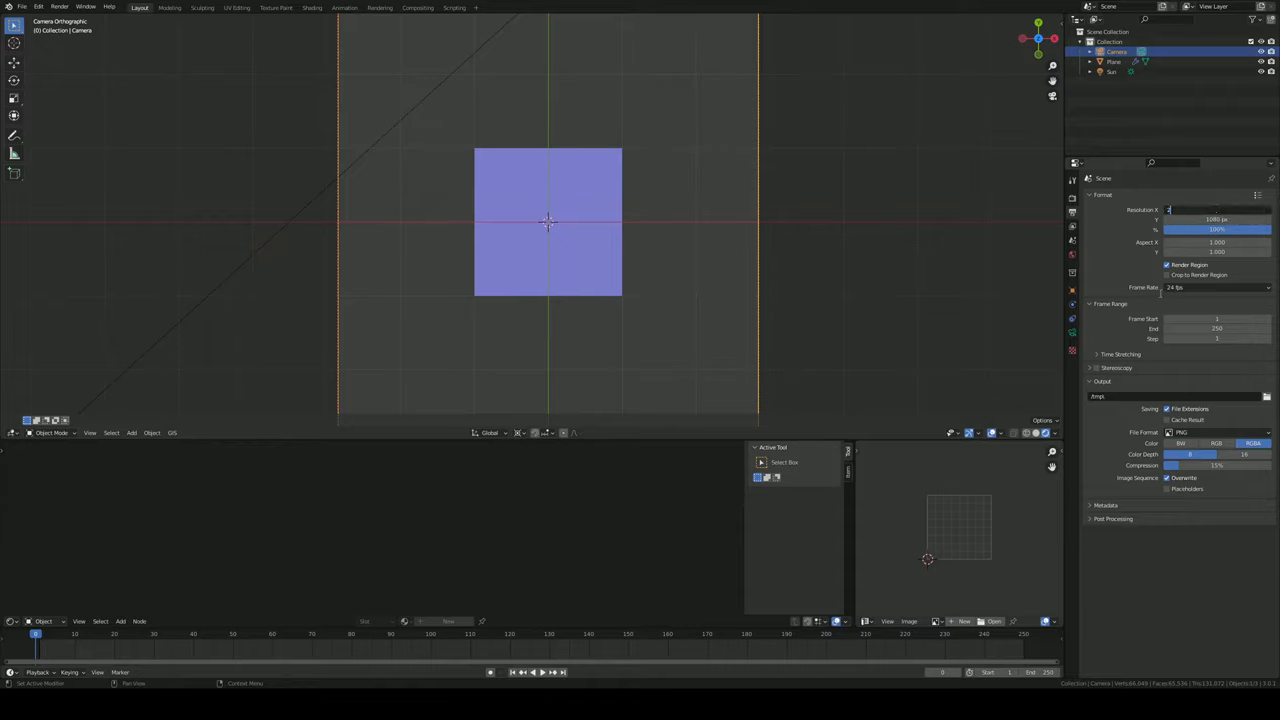
{"action": "type", "text": "2048"}
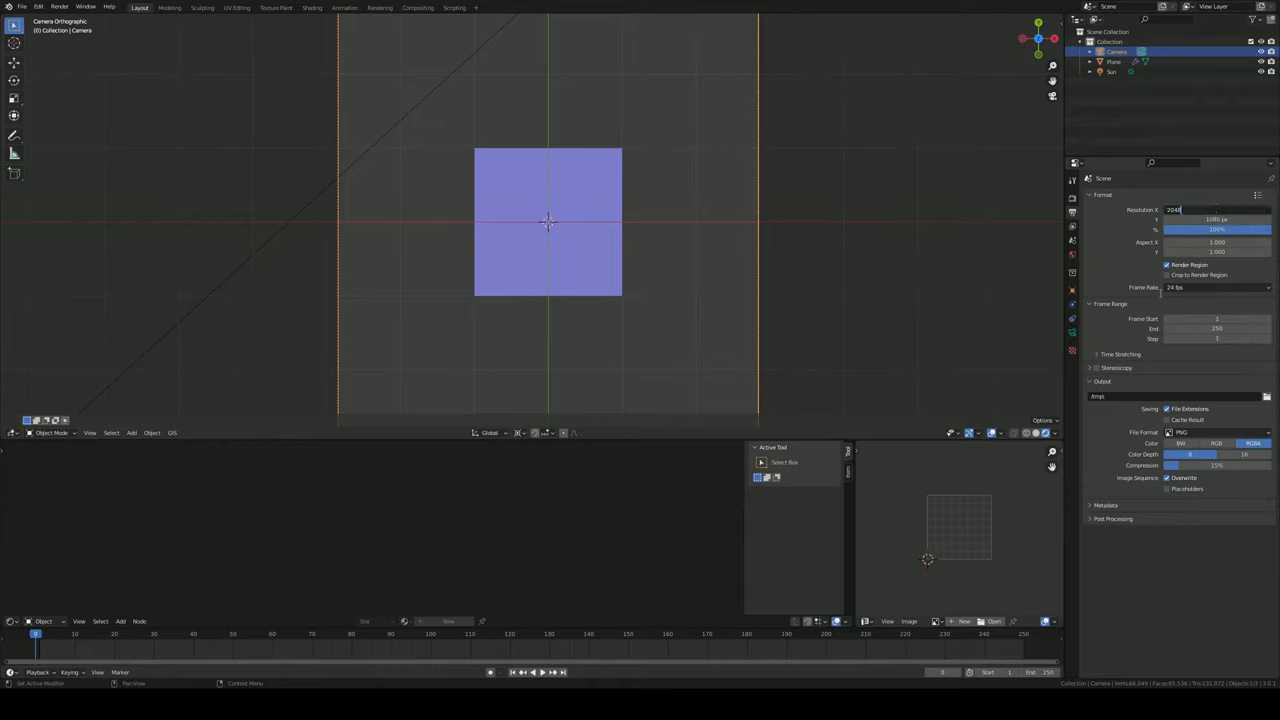
{"action": "key", "text": "Return"}
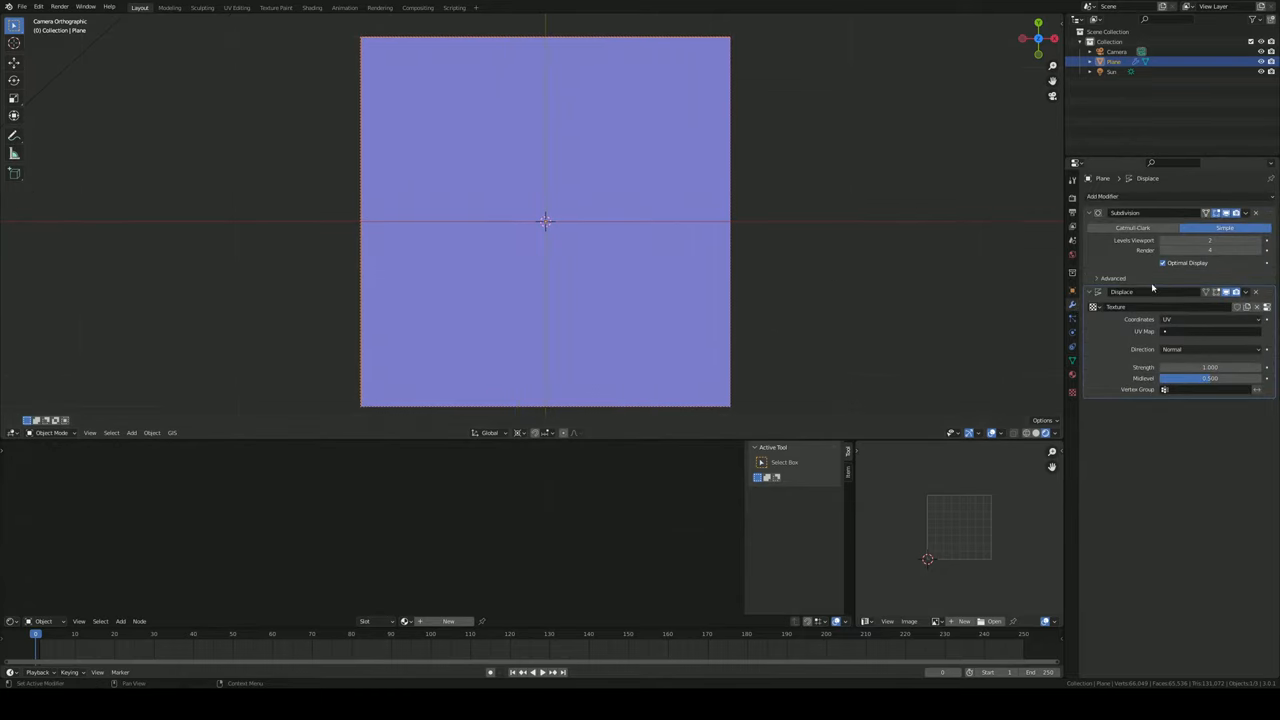
{"action": "mouse_move", "coordinate": [1076, 308]}
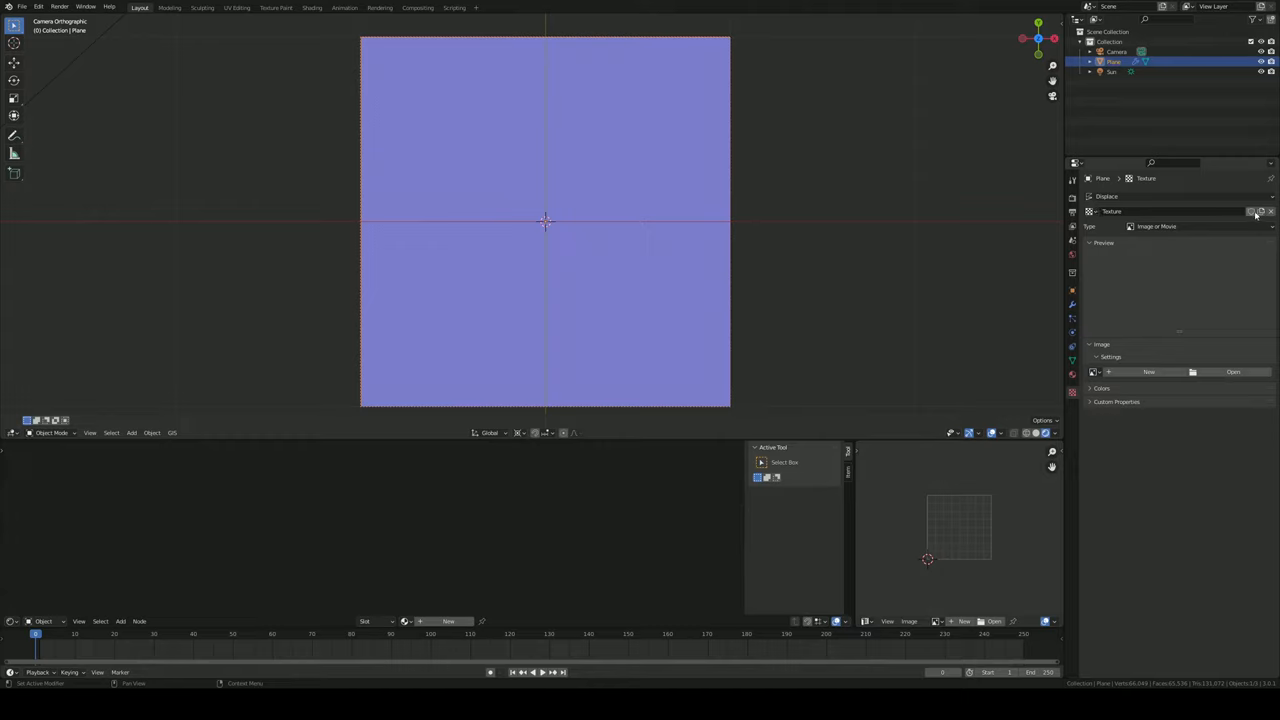
Step: Pick an existing texture for the plane's Displace modifier from the texture list
{"action": "left_click", "coordinate": [1248, 212]}
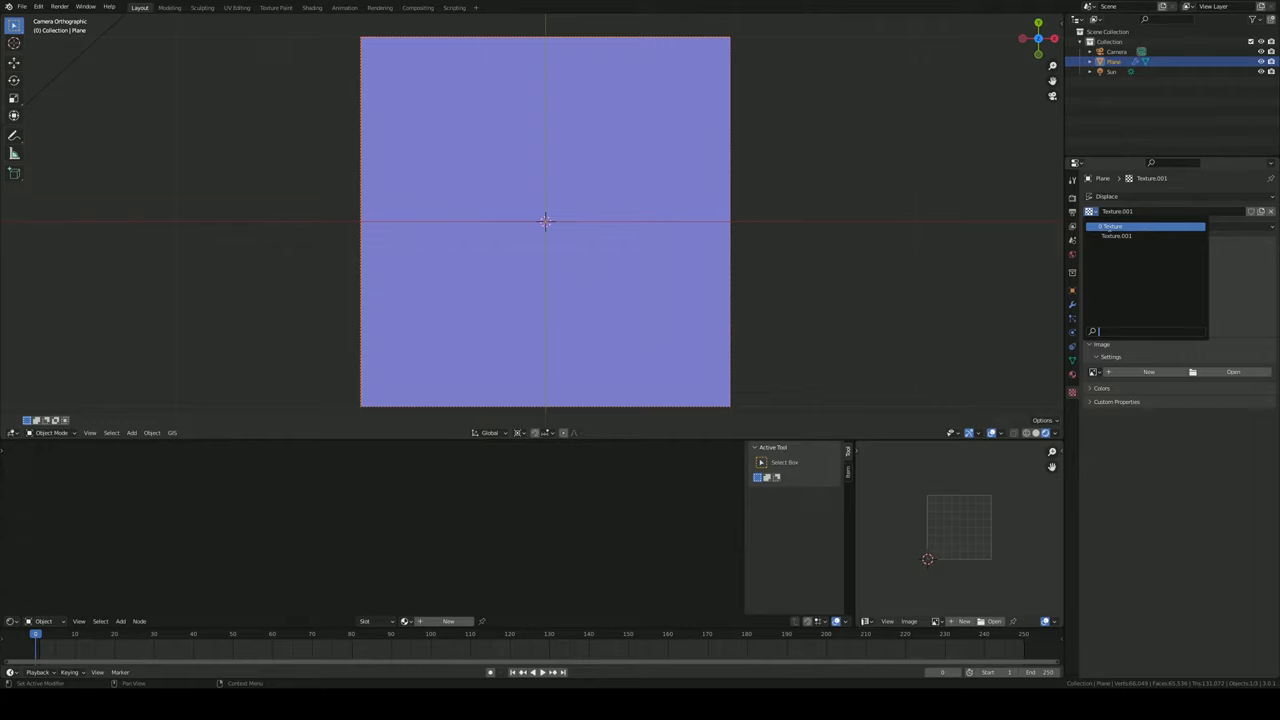
{"action": "left_click", "coordinate": [1112, 226]}
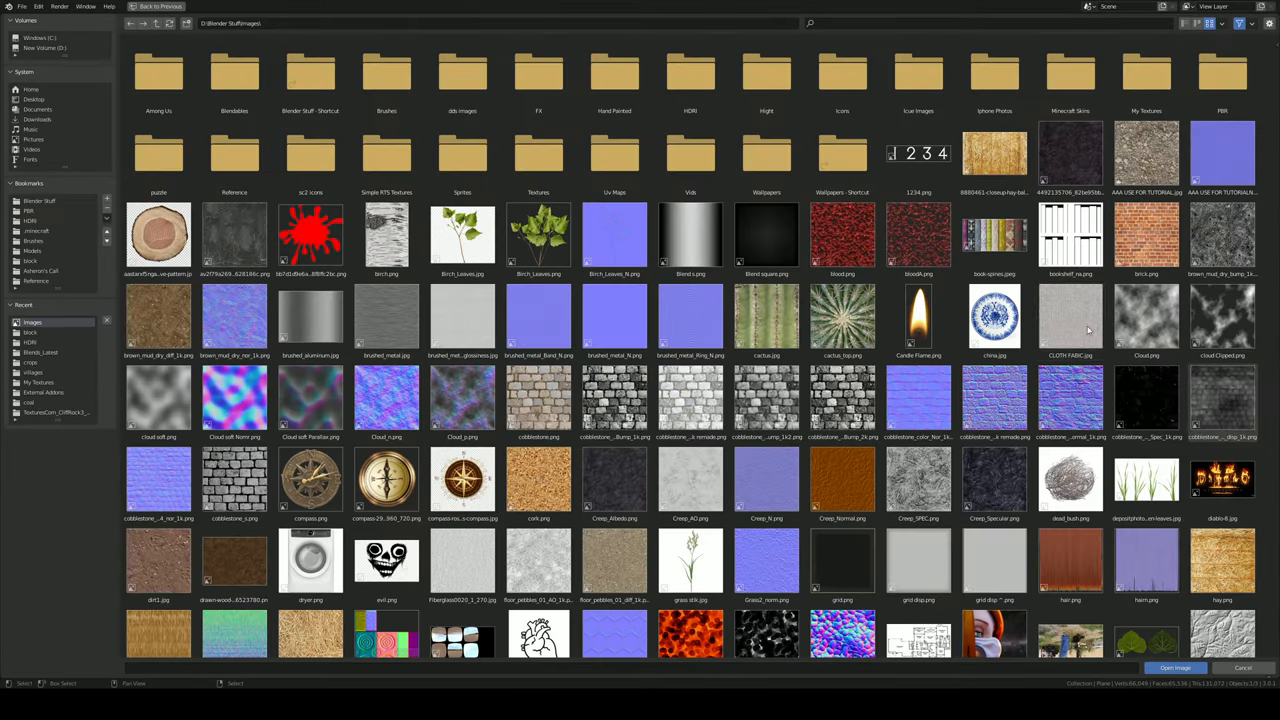
{"action": "scroll", "scroll_direction": "down", "scroll_amount": 3}
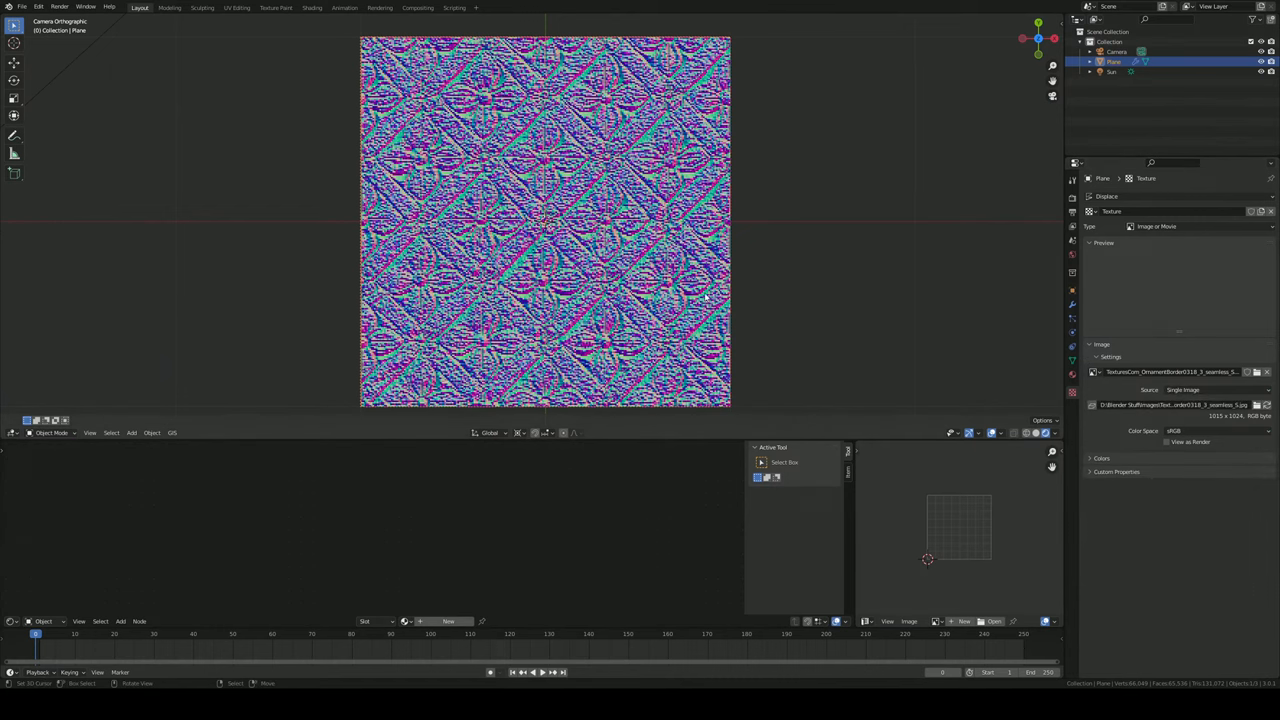
{"action": "mouse_move", "coordinate": [796, 308]}
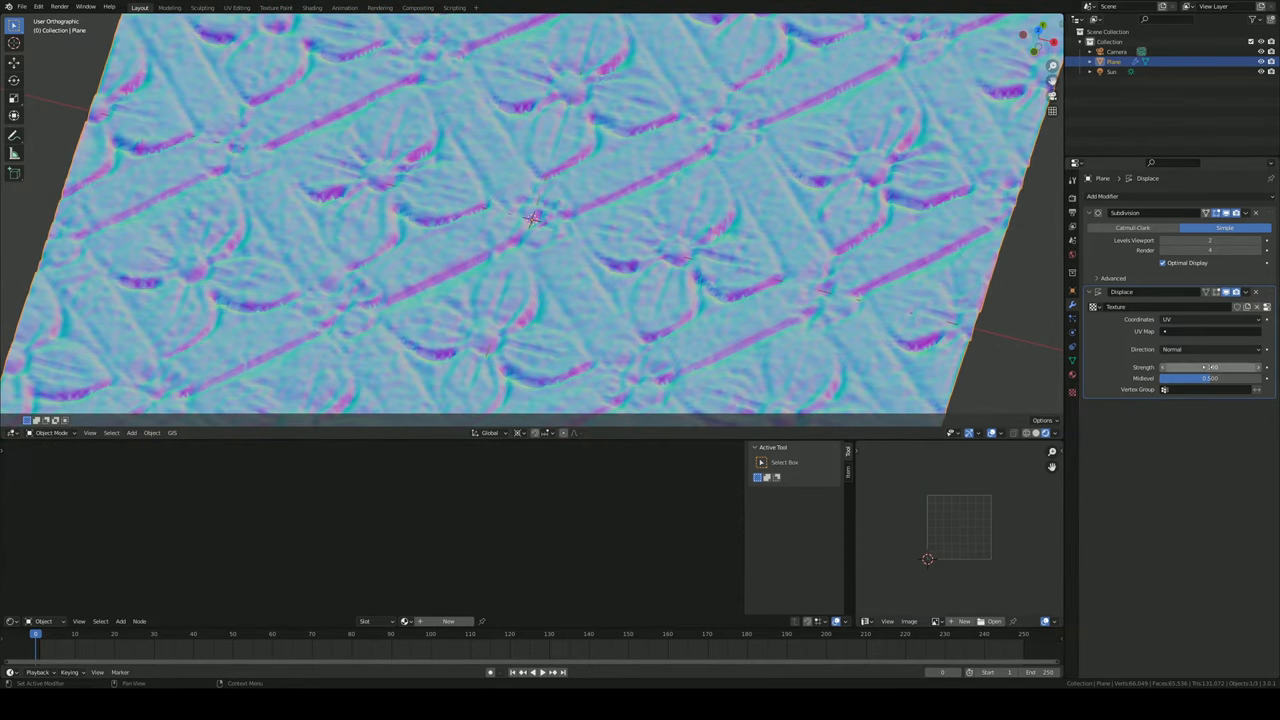
Step: Orbit the view around the displaced plane to inspect the floral relief
{"action": "left_click_drag", "start_coordinate": [1216, 368], "coordinate": [1180, 368]}
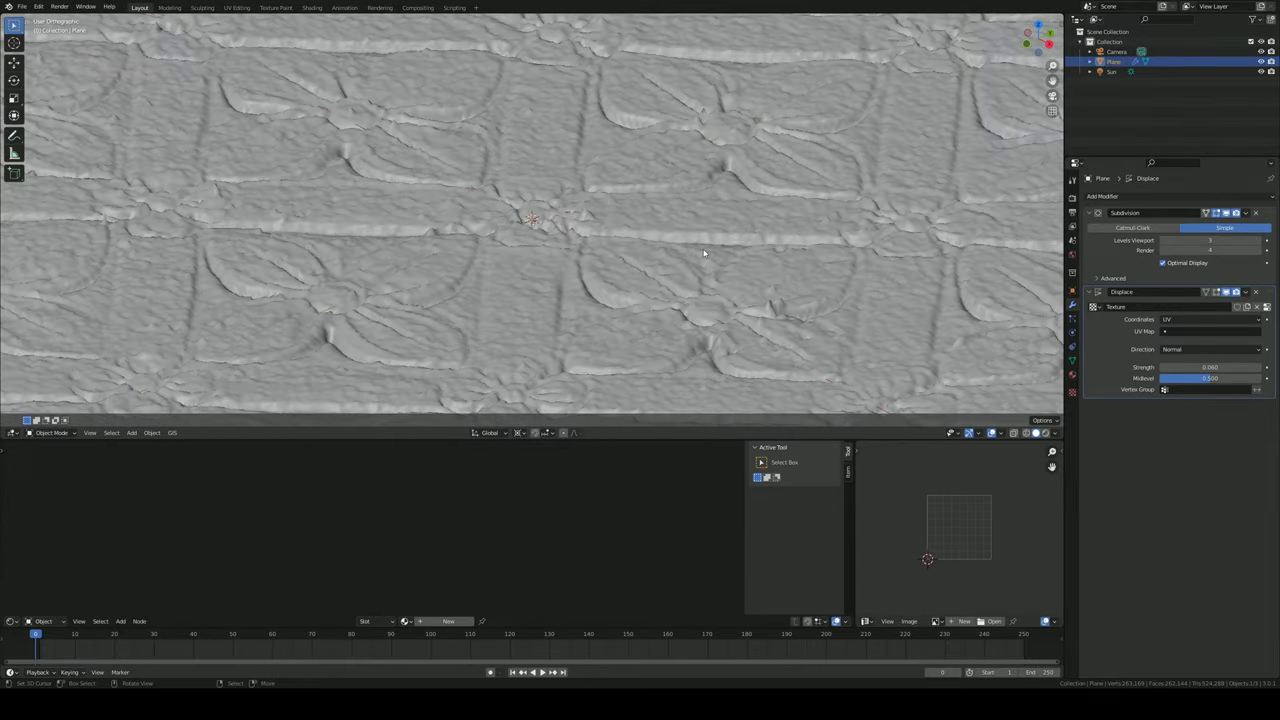
{"action": "mouse_move", "coordinate": [776, 308]}
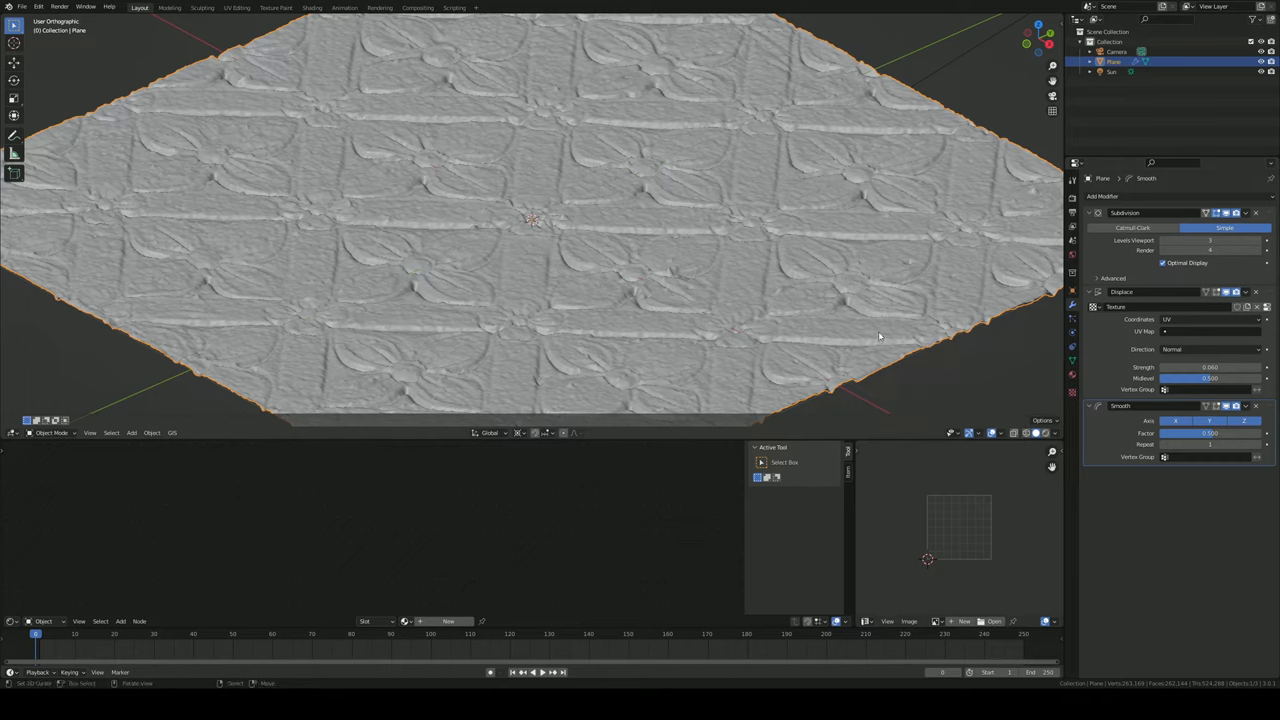
{"action": "mouse_move", "coordinate": [886, 326]}
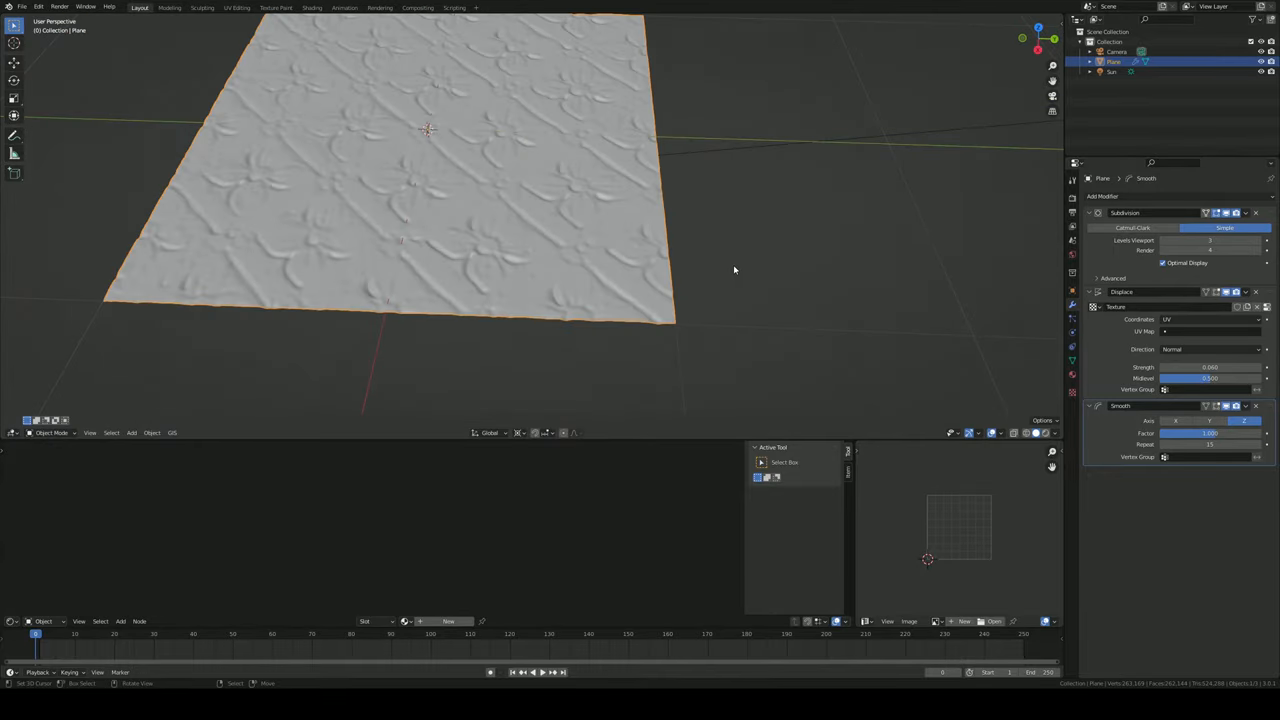
{"action": "mouse_move", "coordinate": [536, 268]}
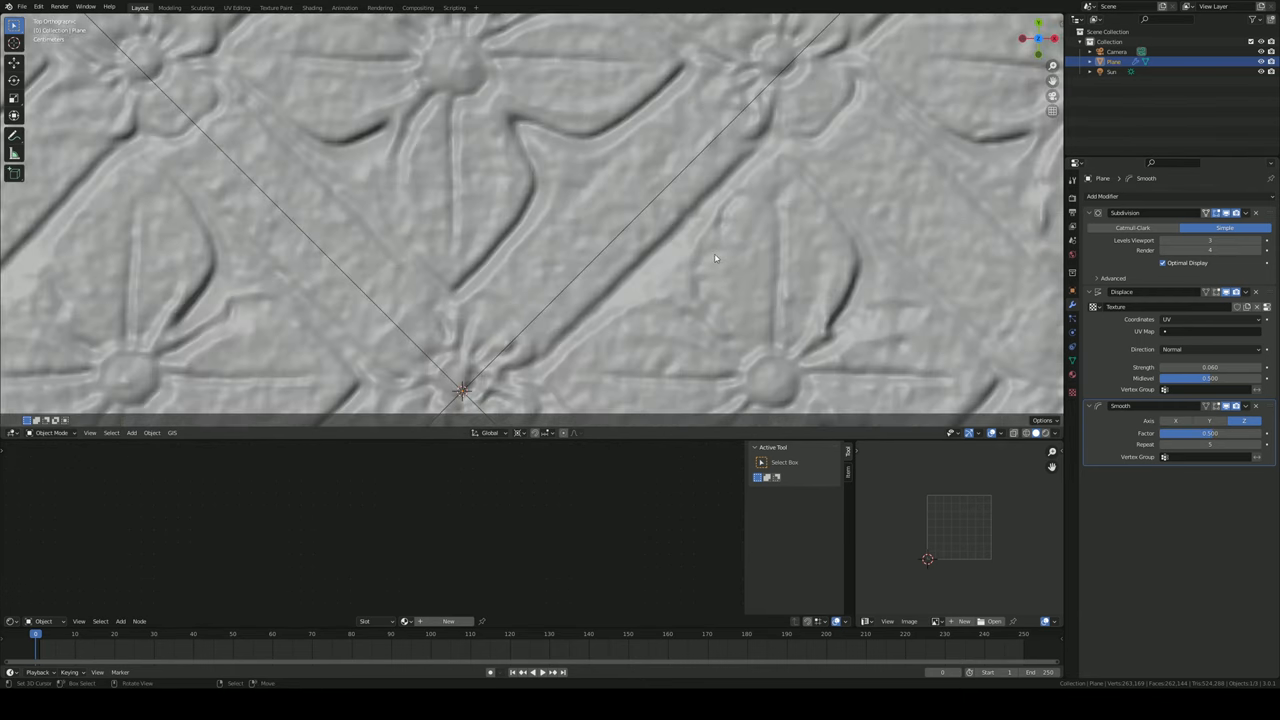
Step: Zoom in the viewport to inspect the smoothed floral relief
{"action": "scroll", "scroll_direction": "down", "scroll_amount": 3}
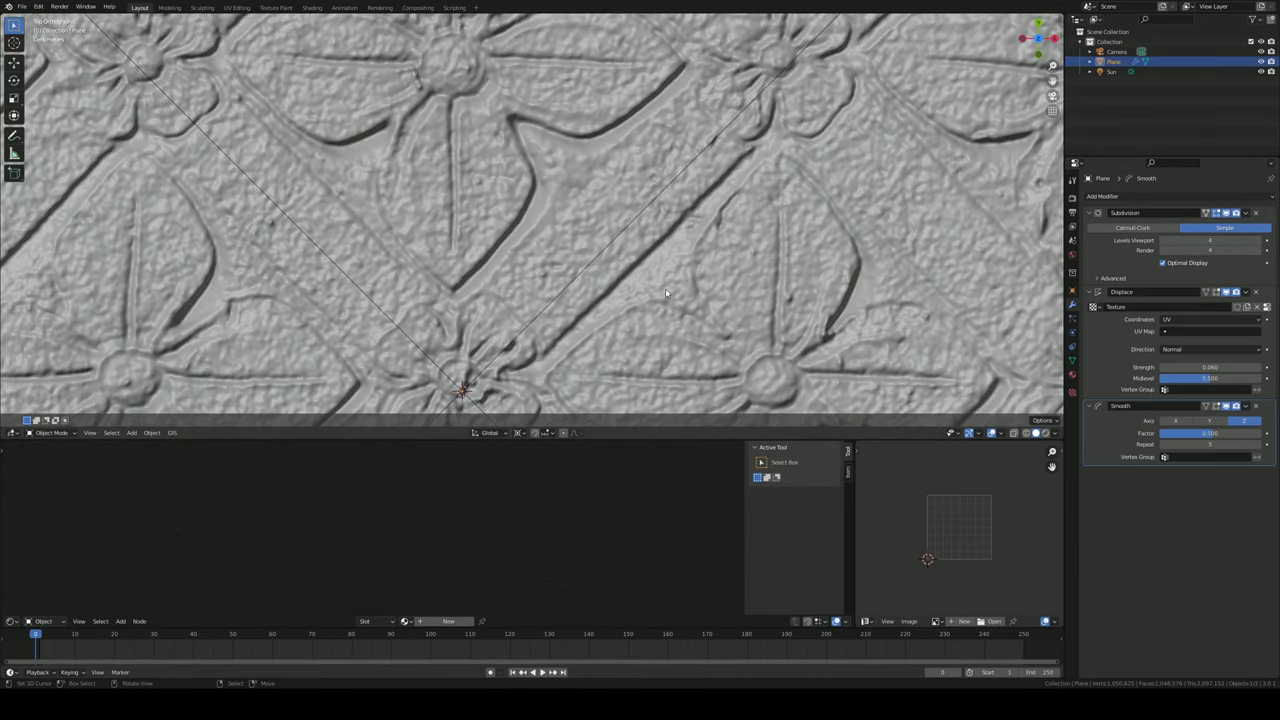
{"action": "scroll", "scroll_direction": "down", "scroll_amount": 3}
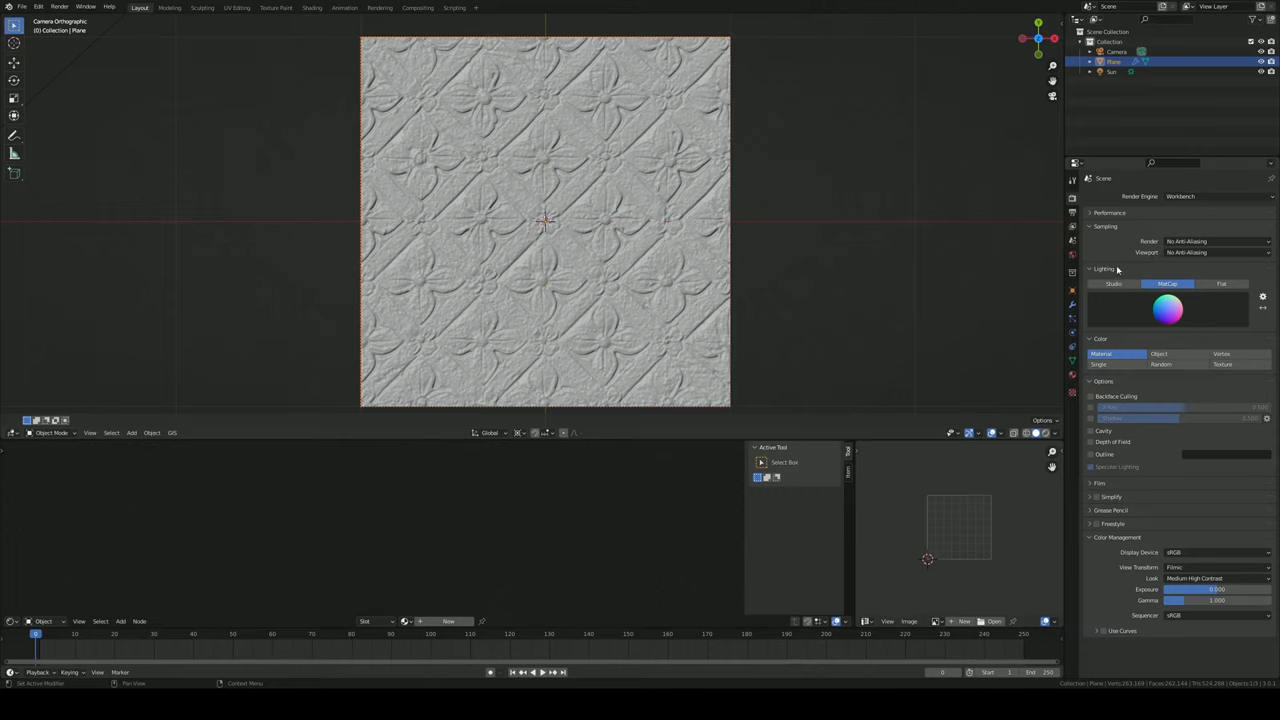
{"action": "mouse_move", "coordinate": [1084, 338]}
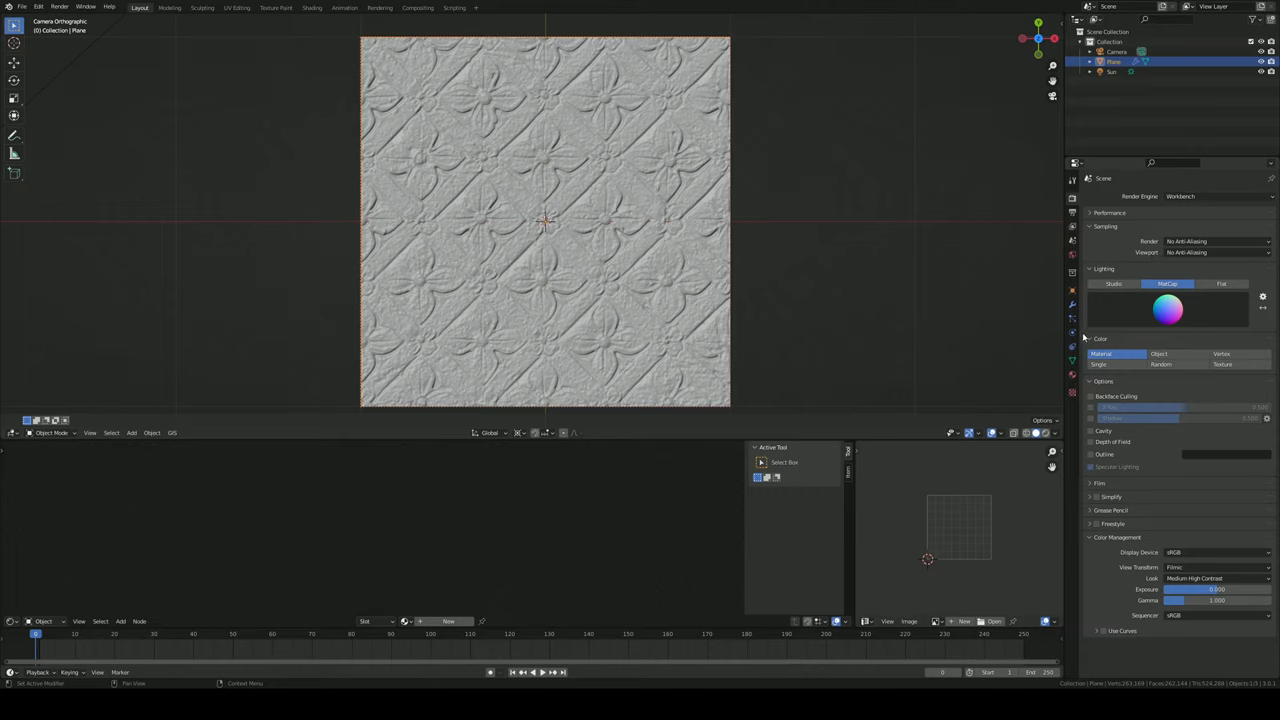
Step: Return to the plane's modifier settings and bring up the Render menu for a still render
{"action": "left_click", "coordinate": [1072, 196]}
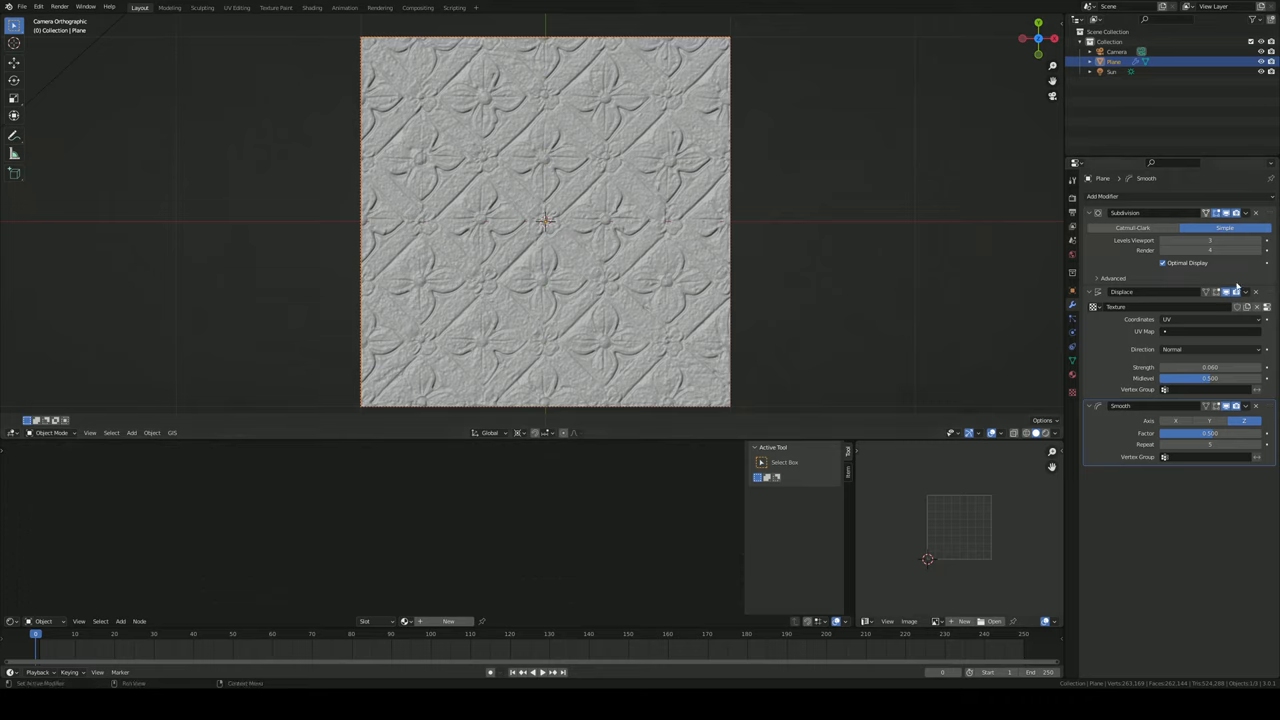
{"action": "mouse_move", "coordinate": [1210, 250]}
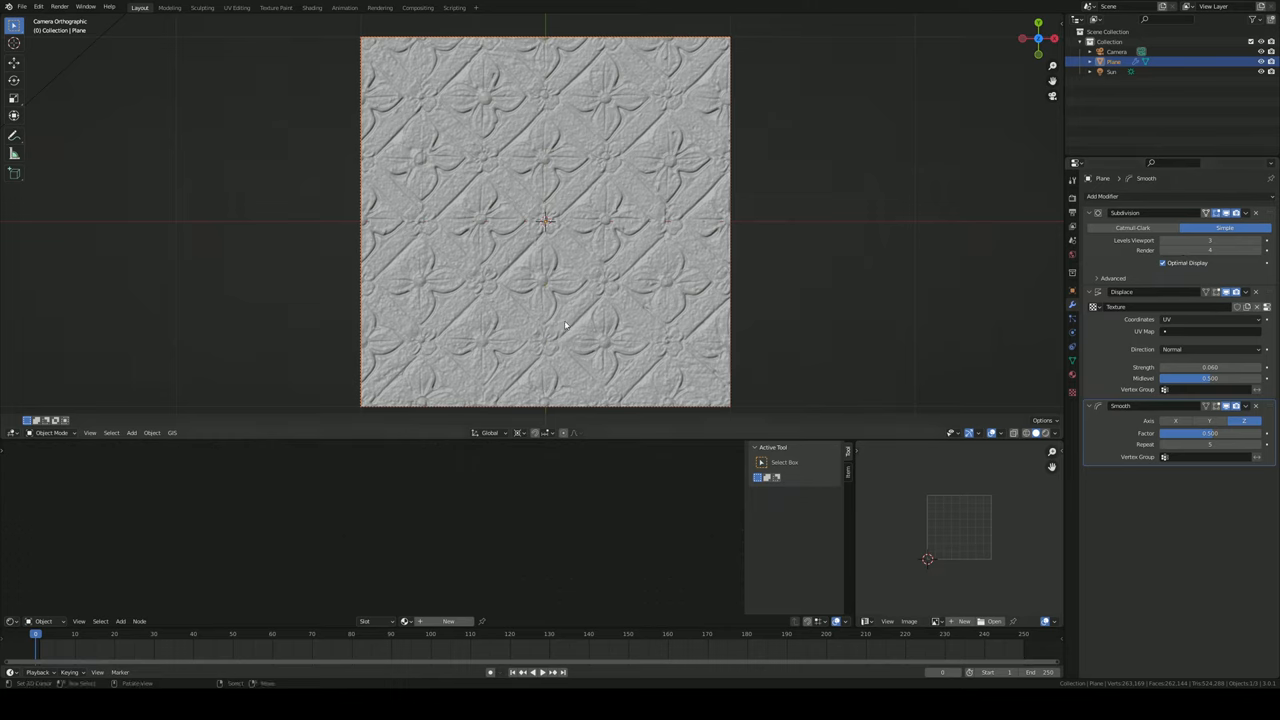
{"action": "mouse_move", "coordinate": [608, 258]}
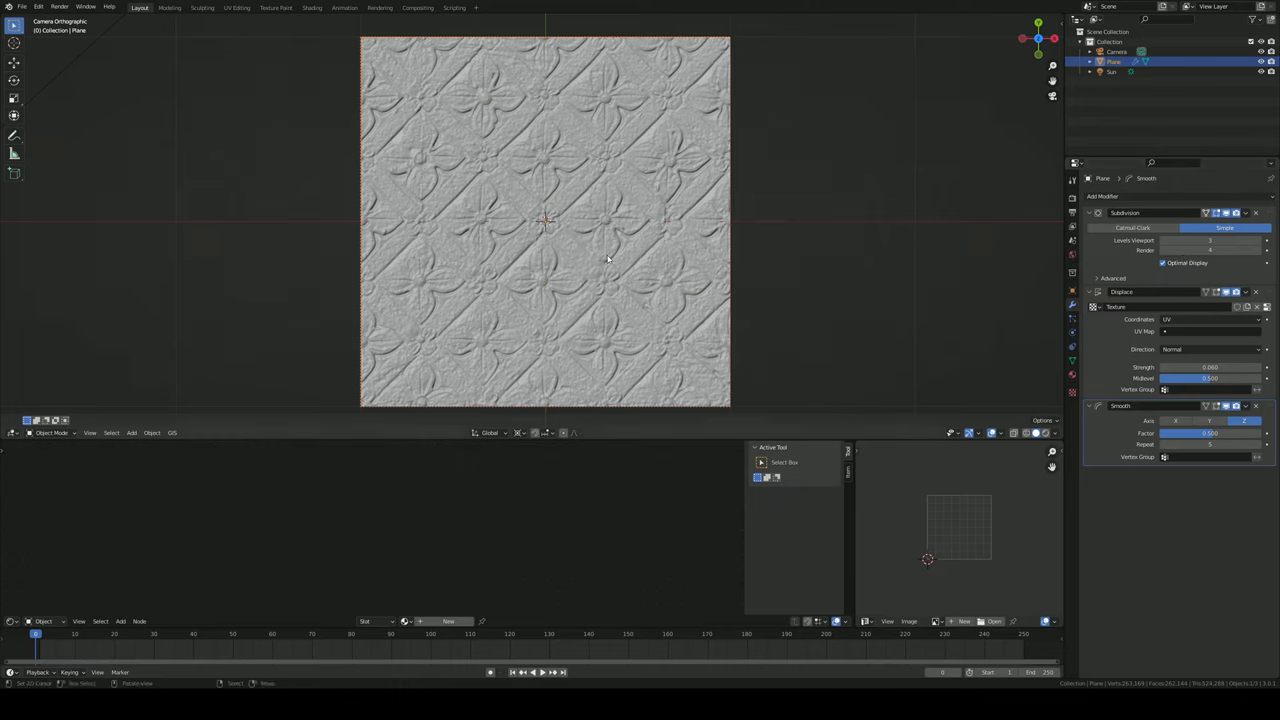
{"action": "mouse_move", "coordinate": [912, 304]}
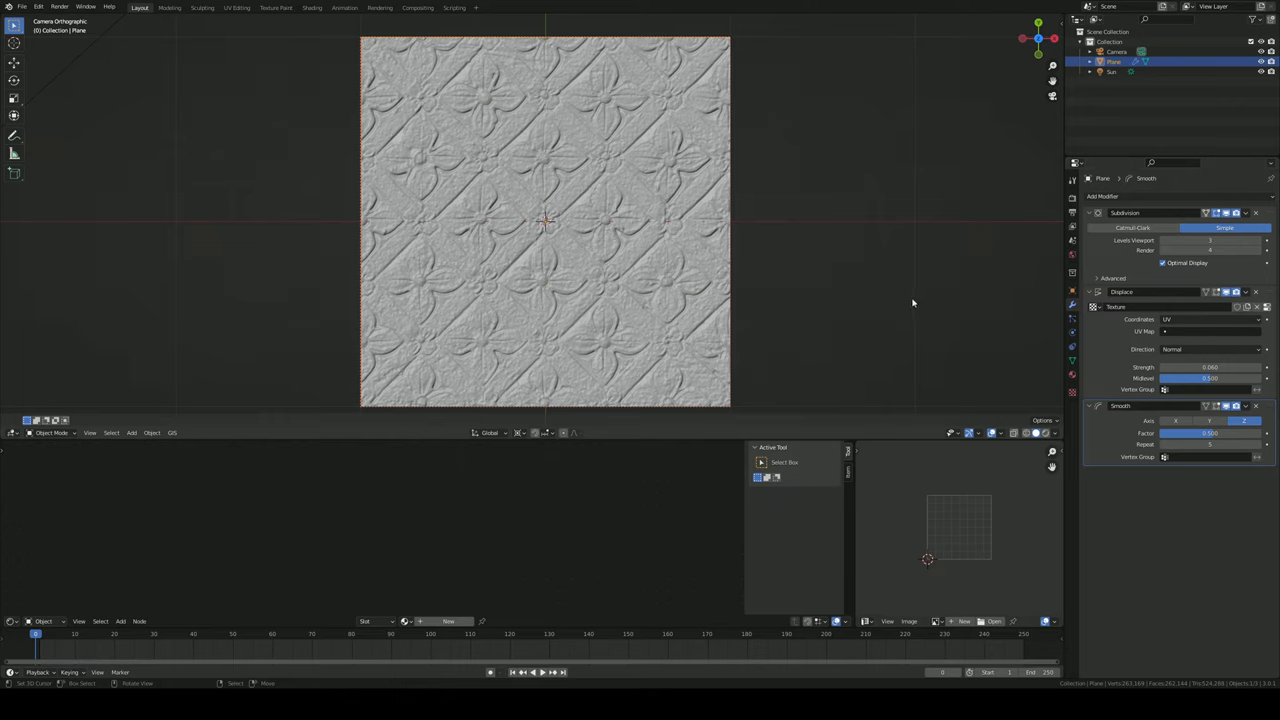
{"action": "mouse_move", "coordinate": [858, 292]}
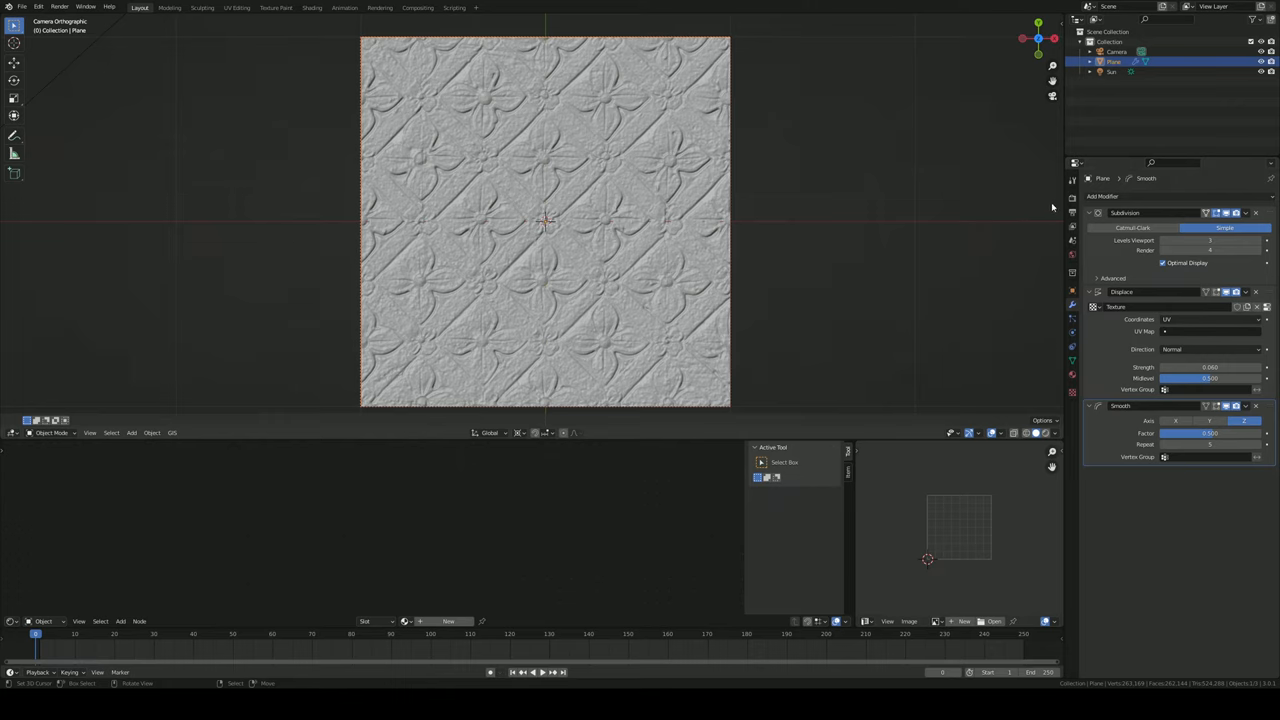
{"action": "left_click", "coordinate": [60, 8]}
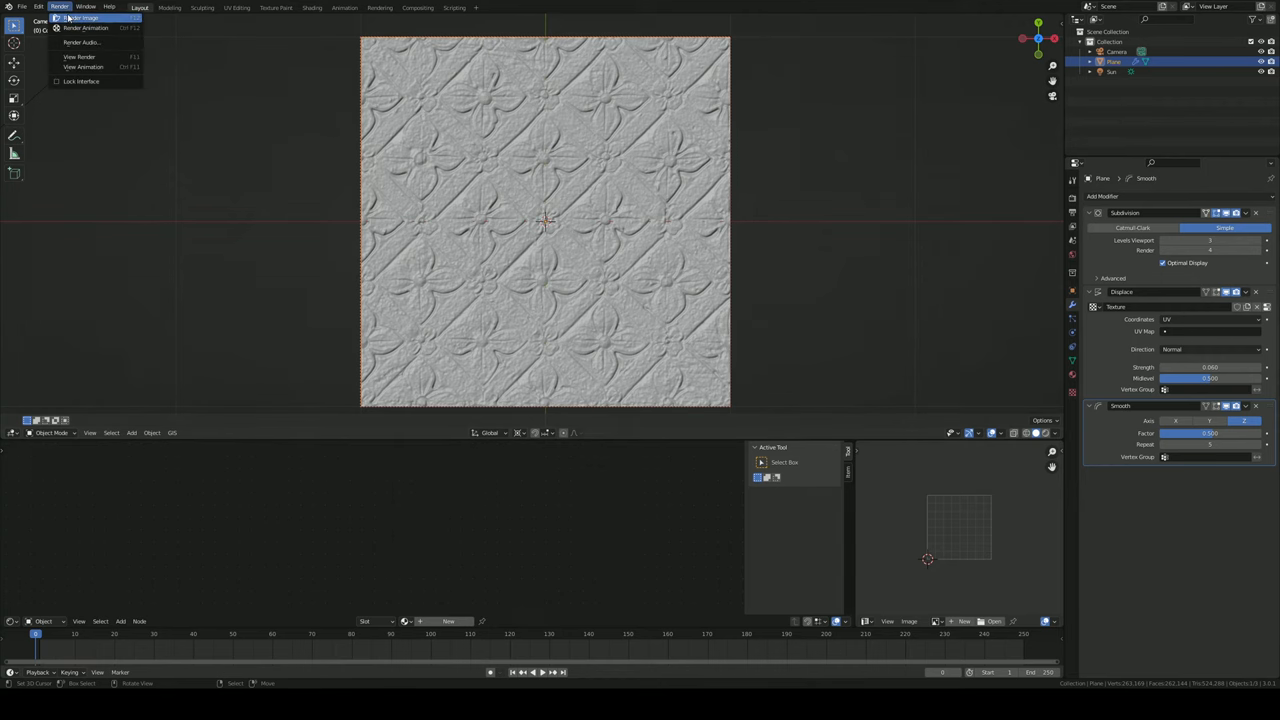
Step: Render the current frame and bring up the scene's Render Properties
{"action": "left_click", "coordinate": [82, 18]}
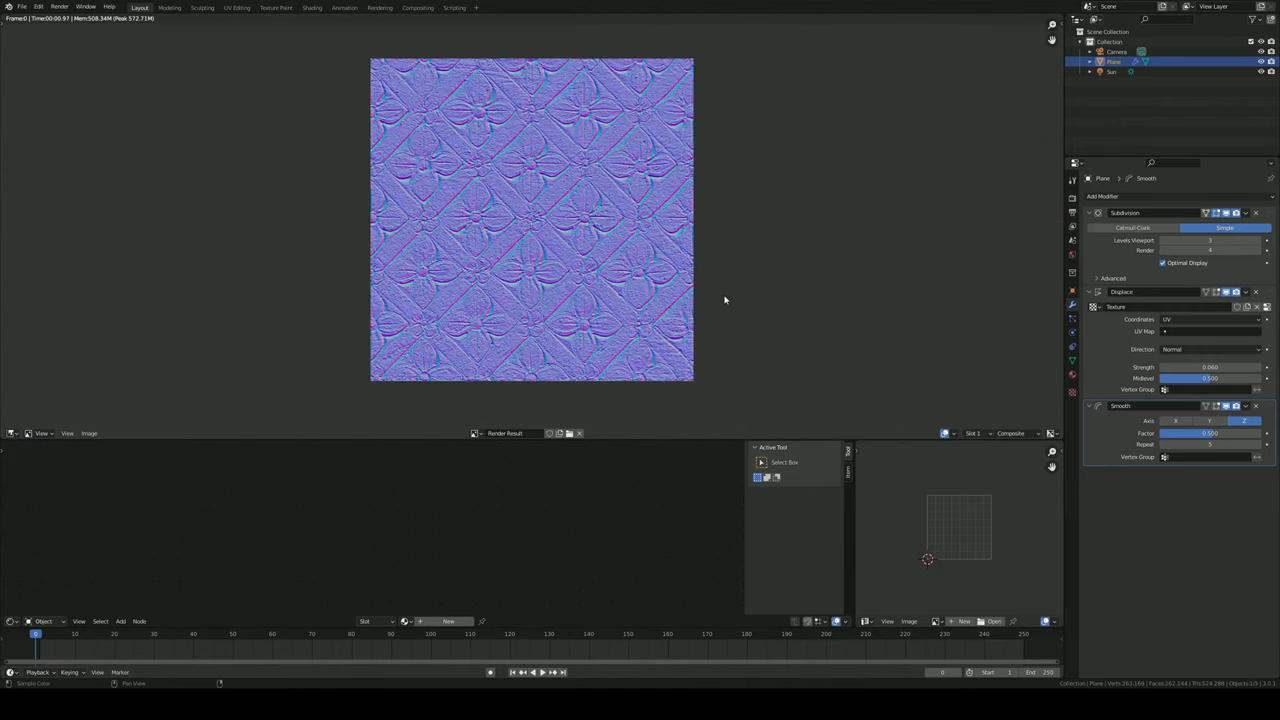
{"action": "left_click", "coordinate": [1072, 198]}
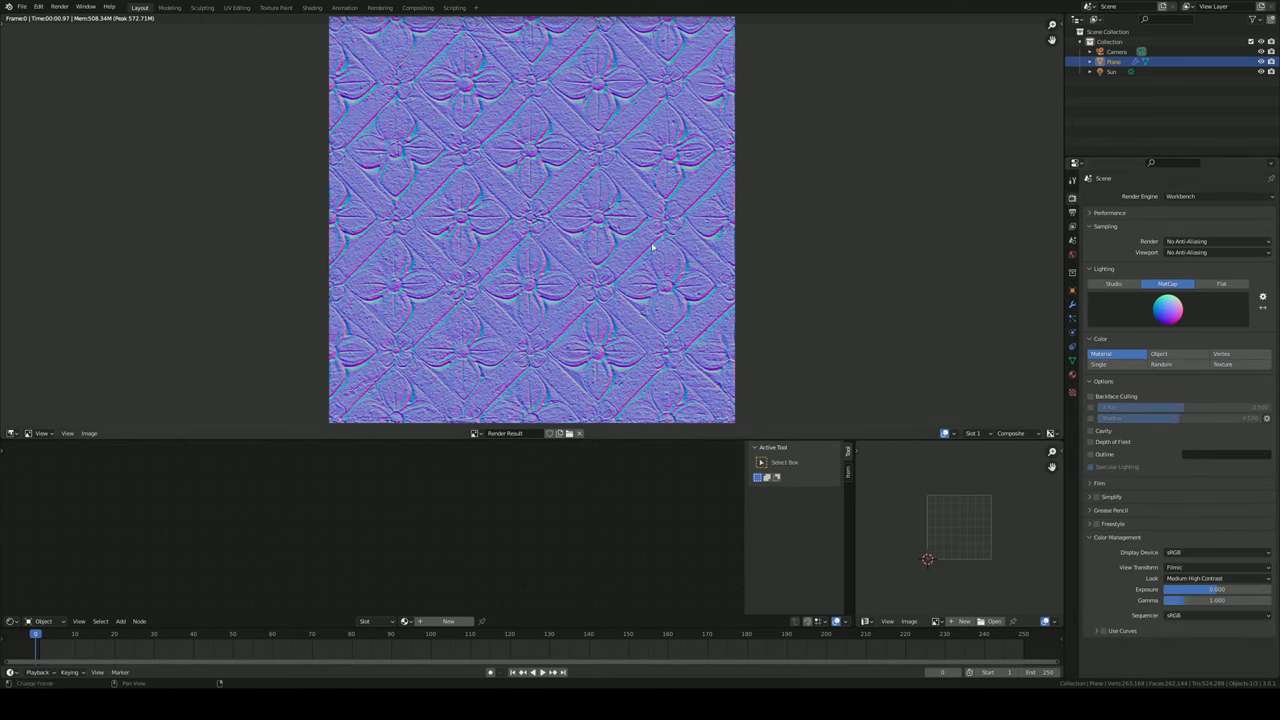
{"action": "mouse_move", "coordinate": [848, 308]}
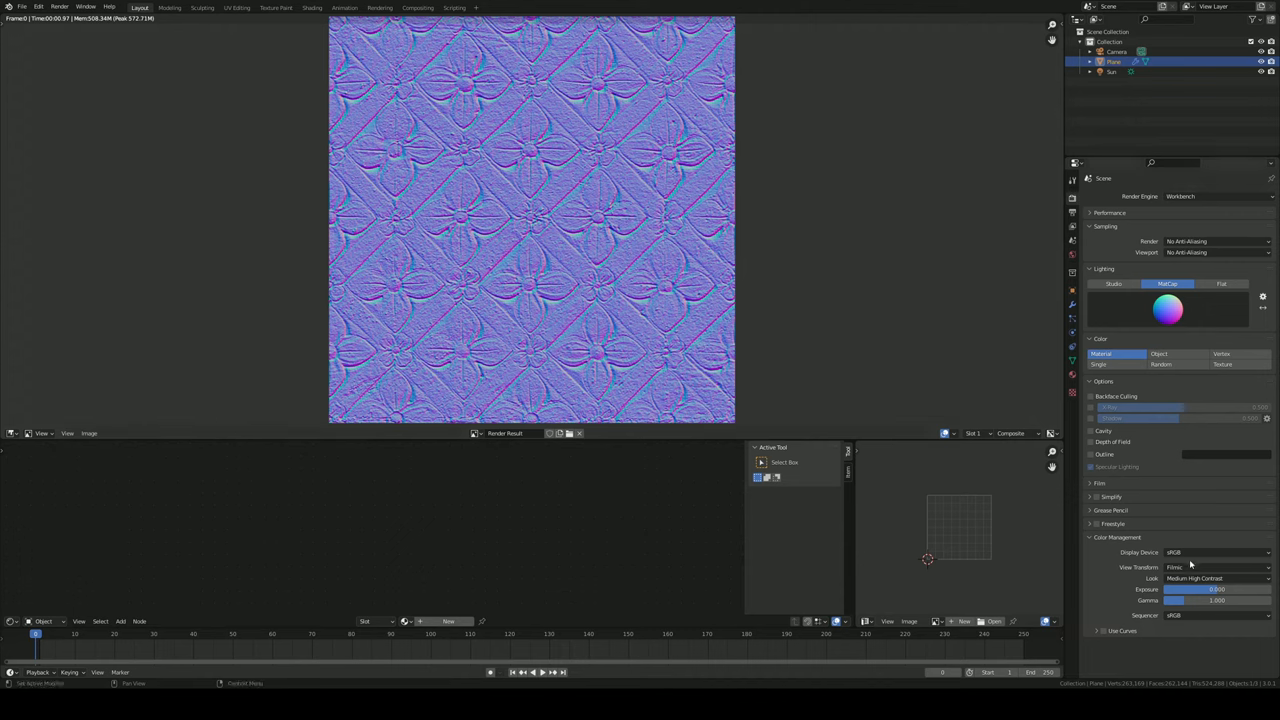
{"action": "mouse_move", "coordinate": [1092, 294]}
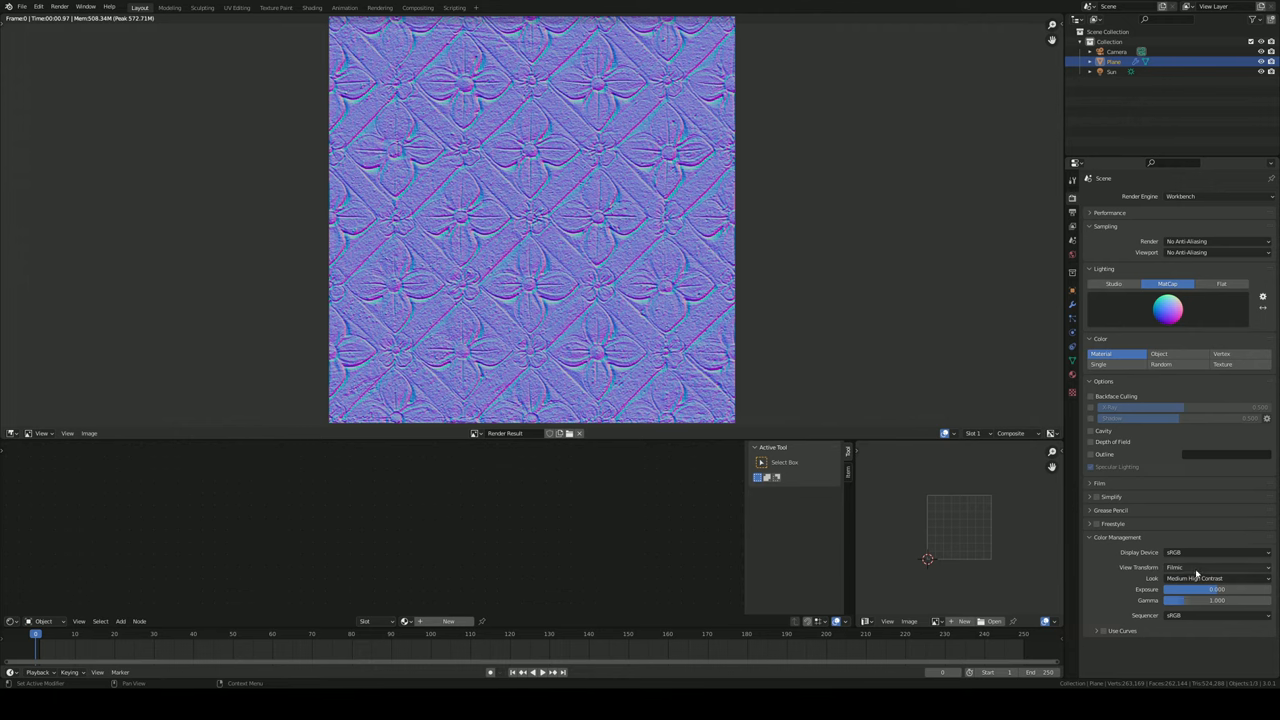
Step: Set Color Management to View Transform Standard with Look None
{"action": "left_click", "coordinate": [1216, 568]}
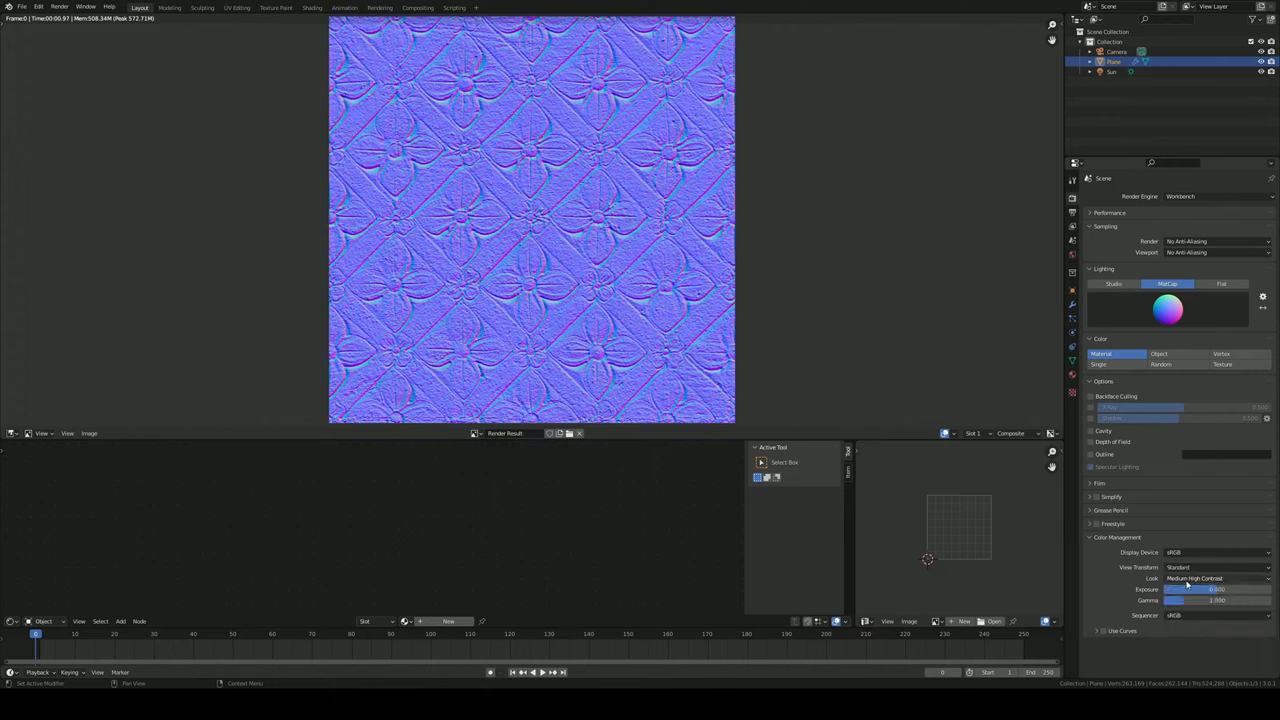
{"action": "left_click", "coordinate": [1216, 578]}
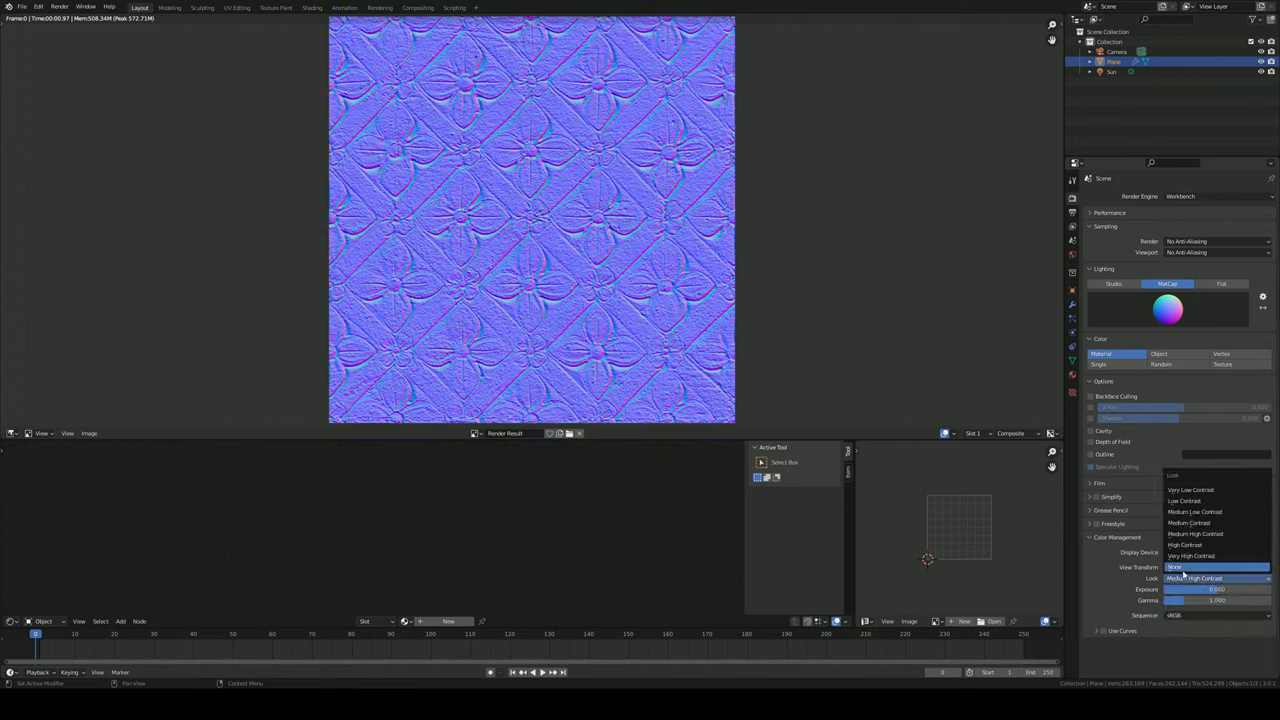
{"action": "left_click", "coordinate": [1188, 568]}
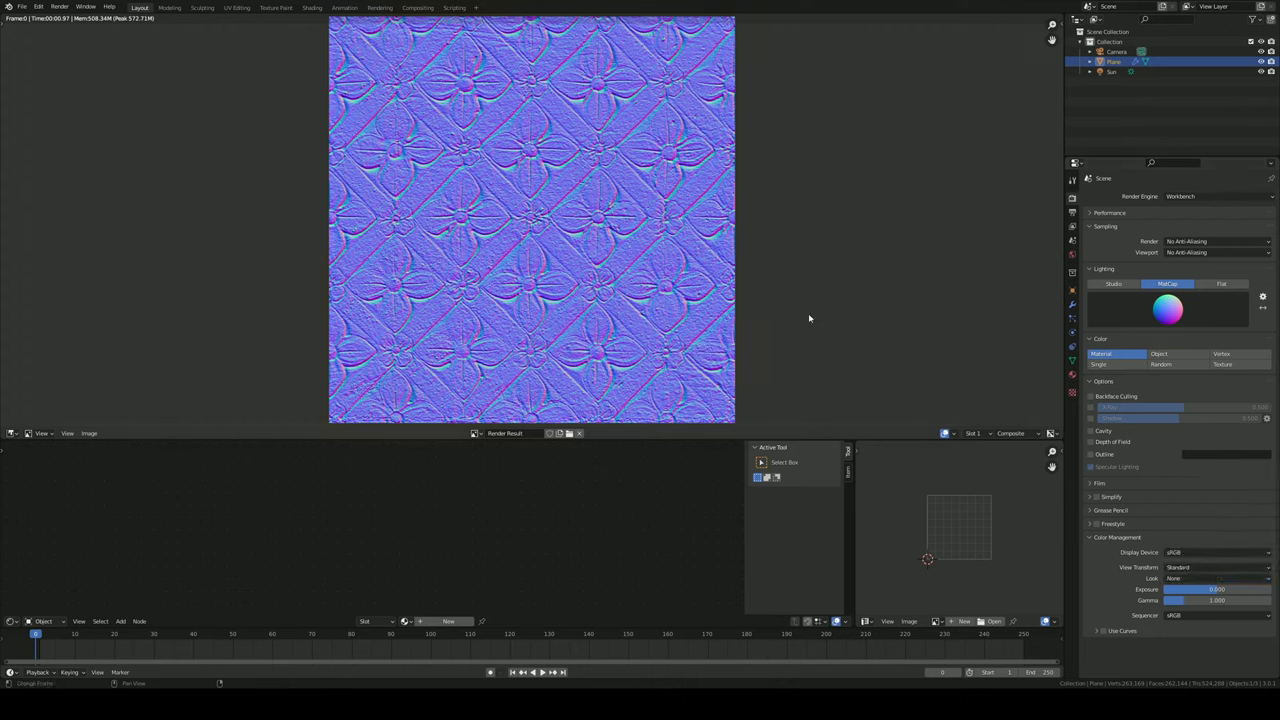
{"action": "mouse_move", "coordinate": [812, 352]}
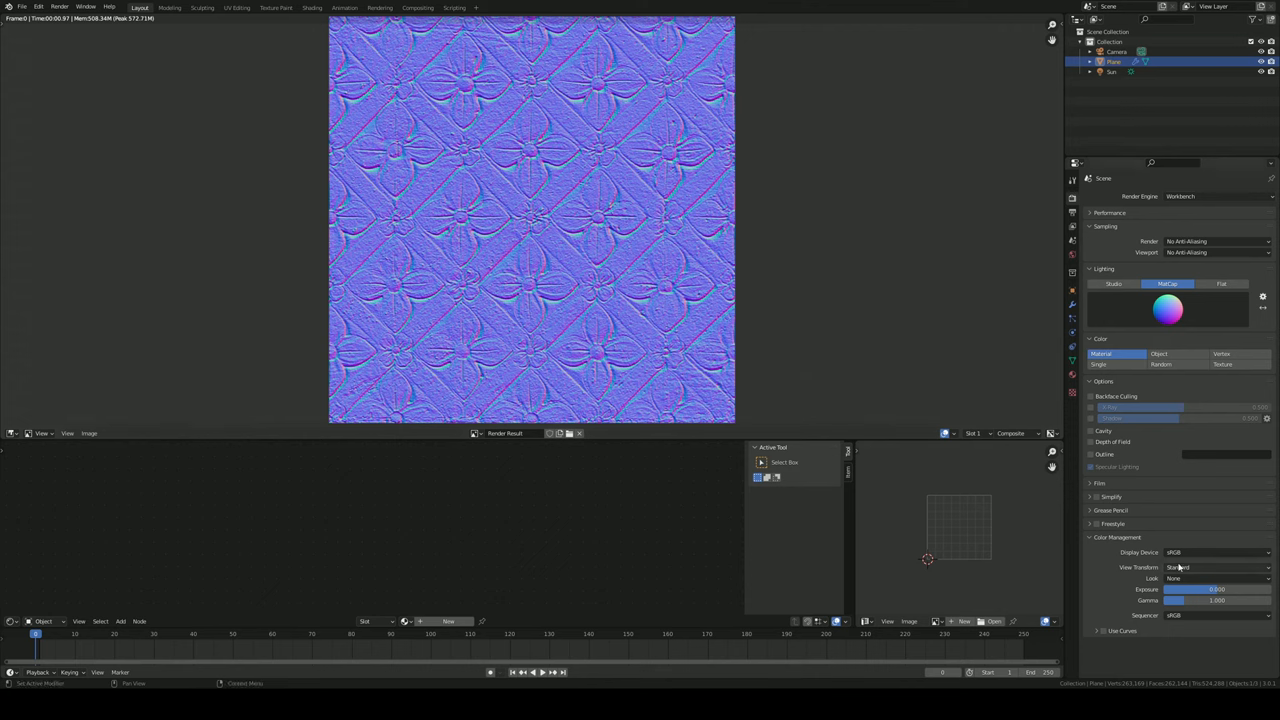
{"action": "left_click", "coordinate": [1216, 568]}
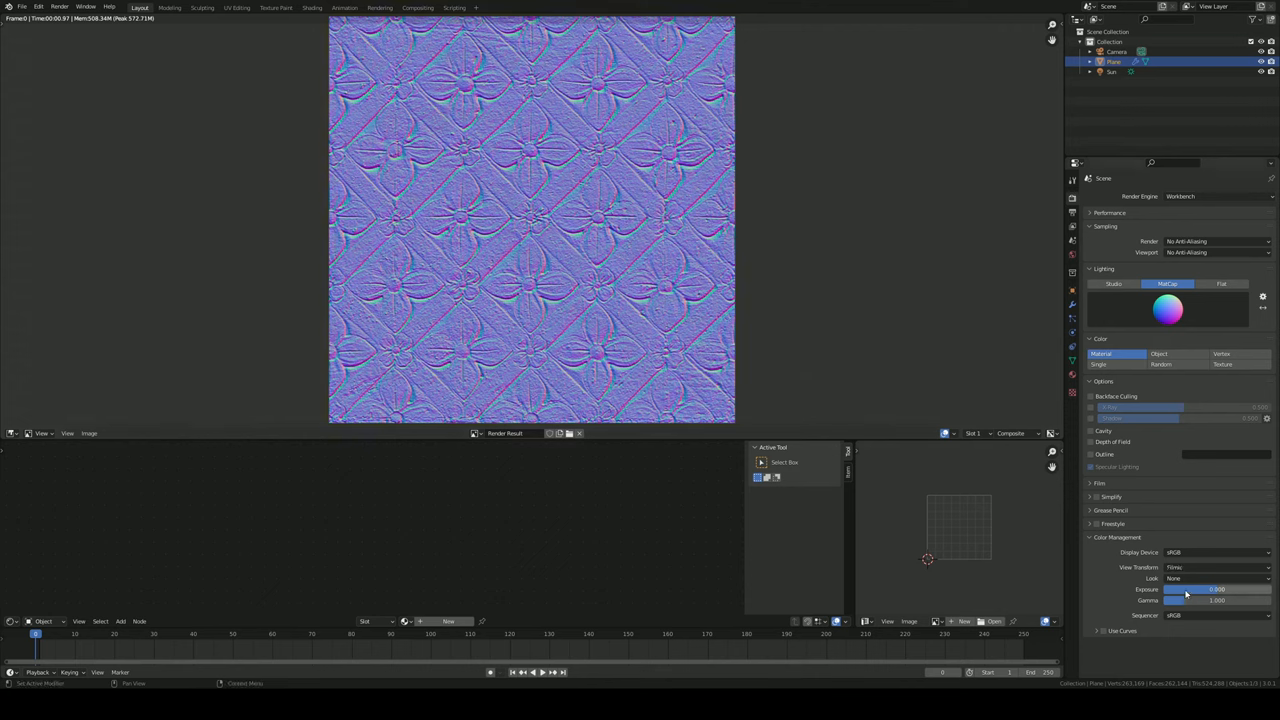
{"action": "left_click", "coordinate": [1216, 568]}
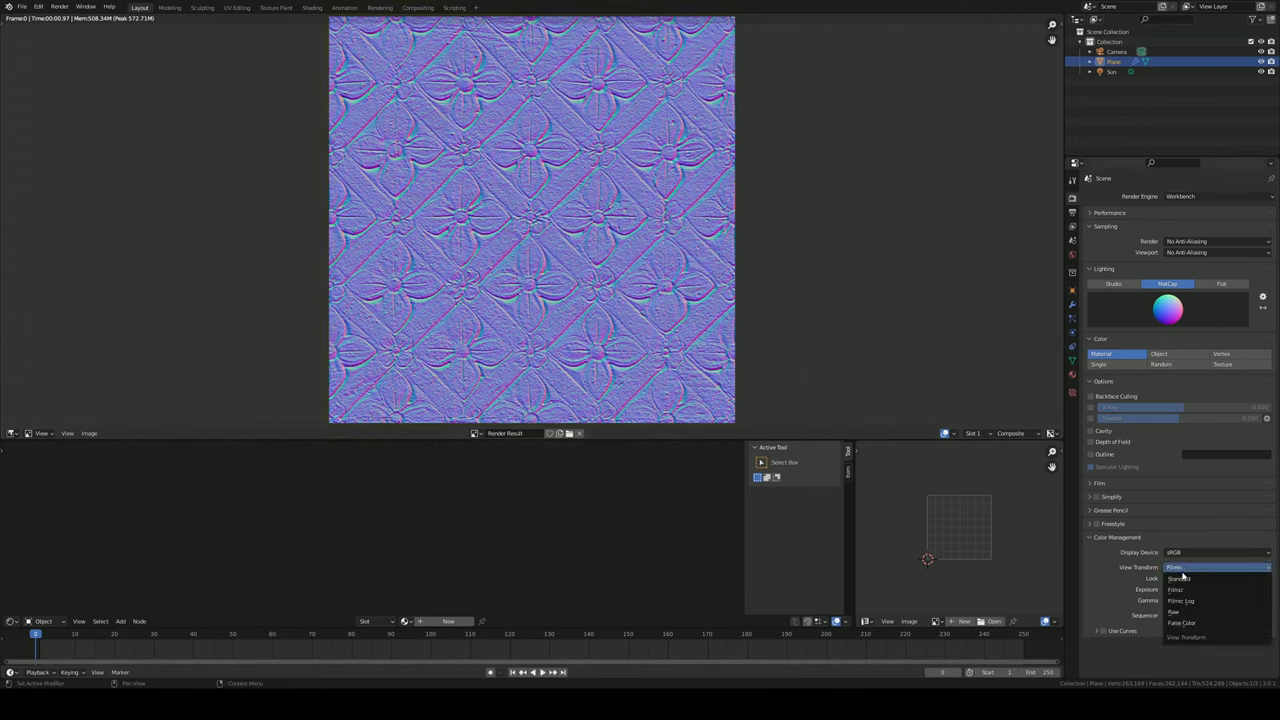
{"action": "left_click", "coordinate": [1184, 578]}
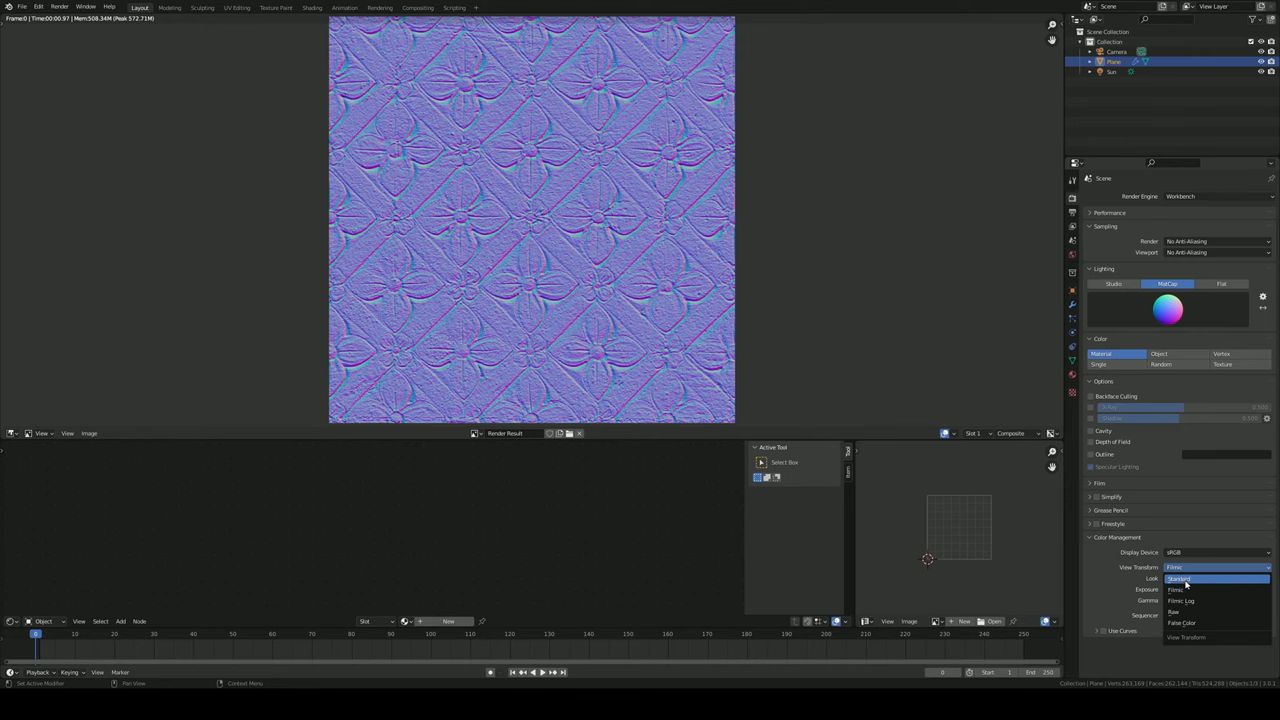
{"action": "left_click", "coordinate": [1180, 578]}
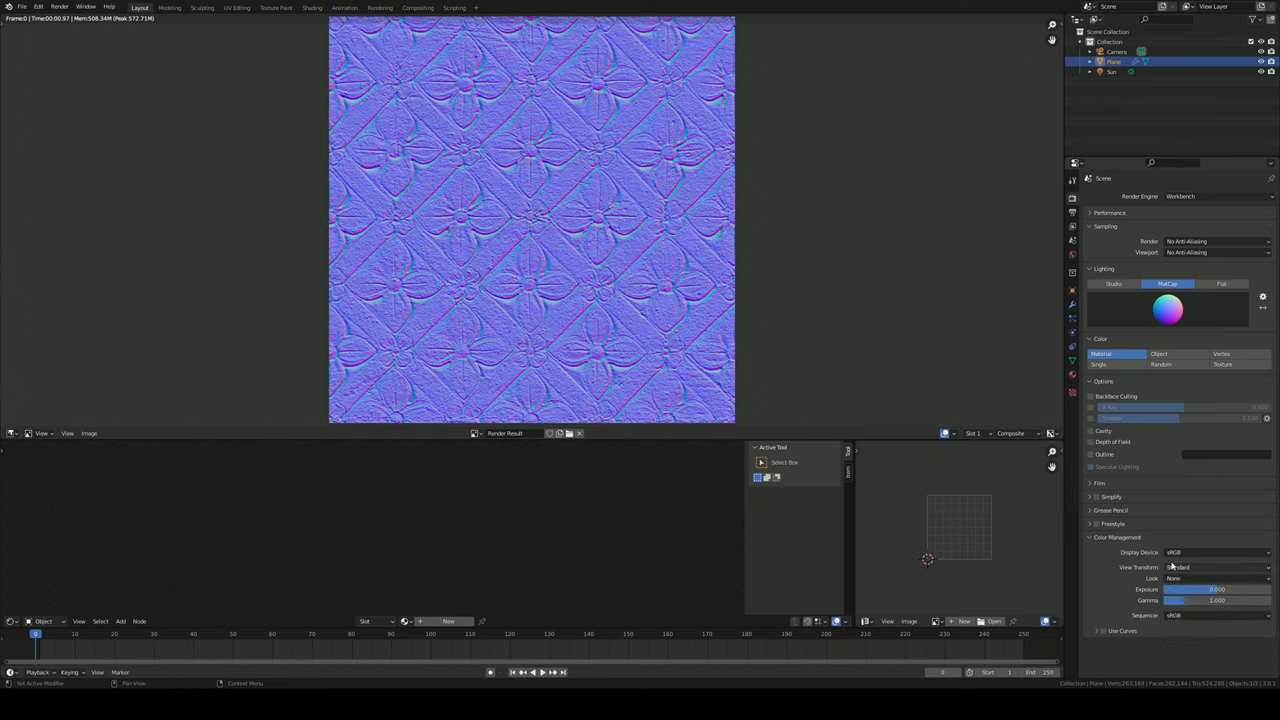
{"action": "mouse_move", "coordinate": [852, 336]}
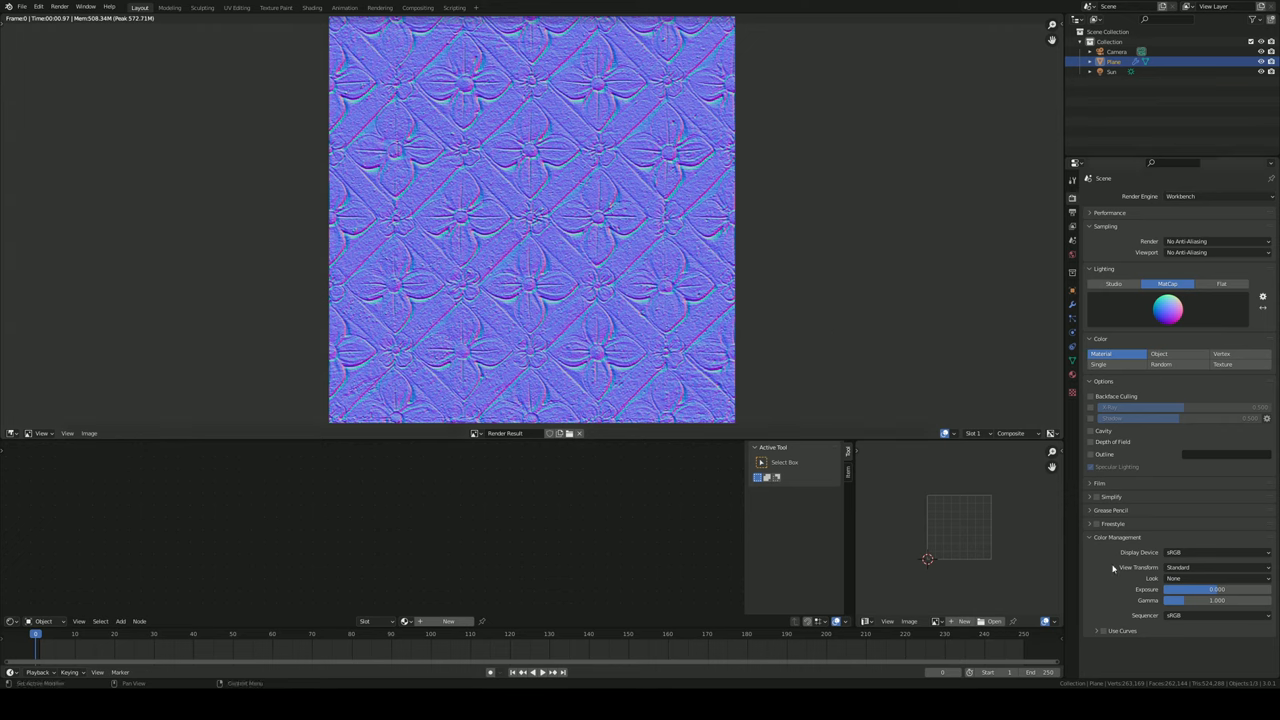
{"action": "mouse_move", "coordinate": [868, 300]}
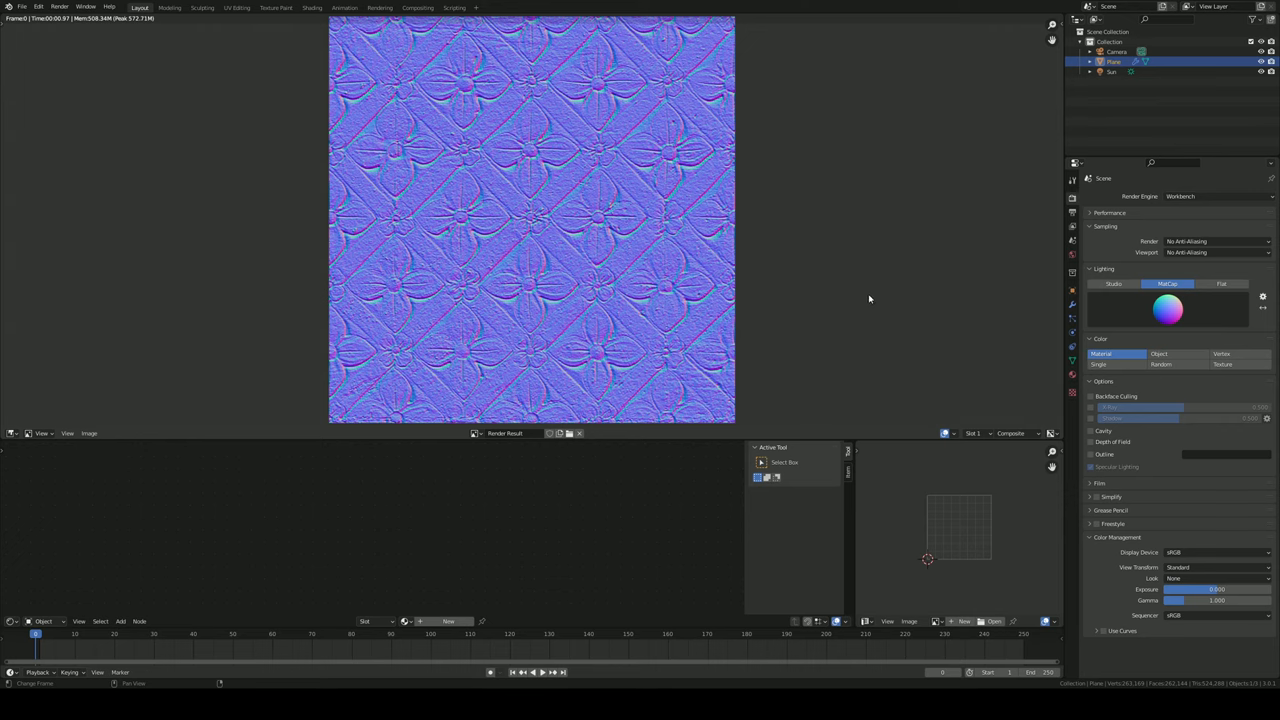
{"action": "mouse_move", "coordinate": [528, 344]}
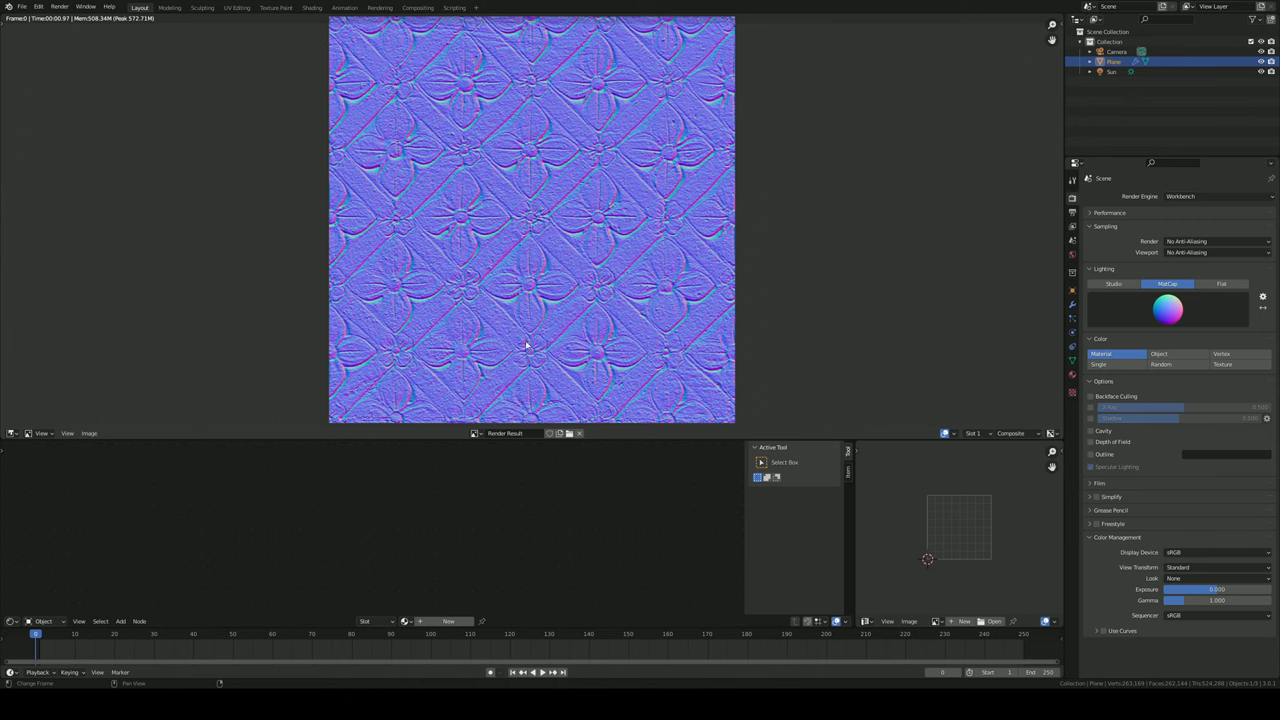
{"action": "mouse_move", "coordinate": [536, 288]}
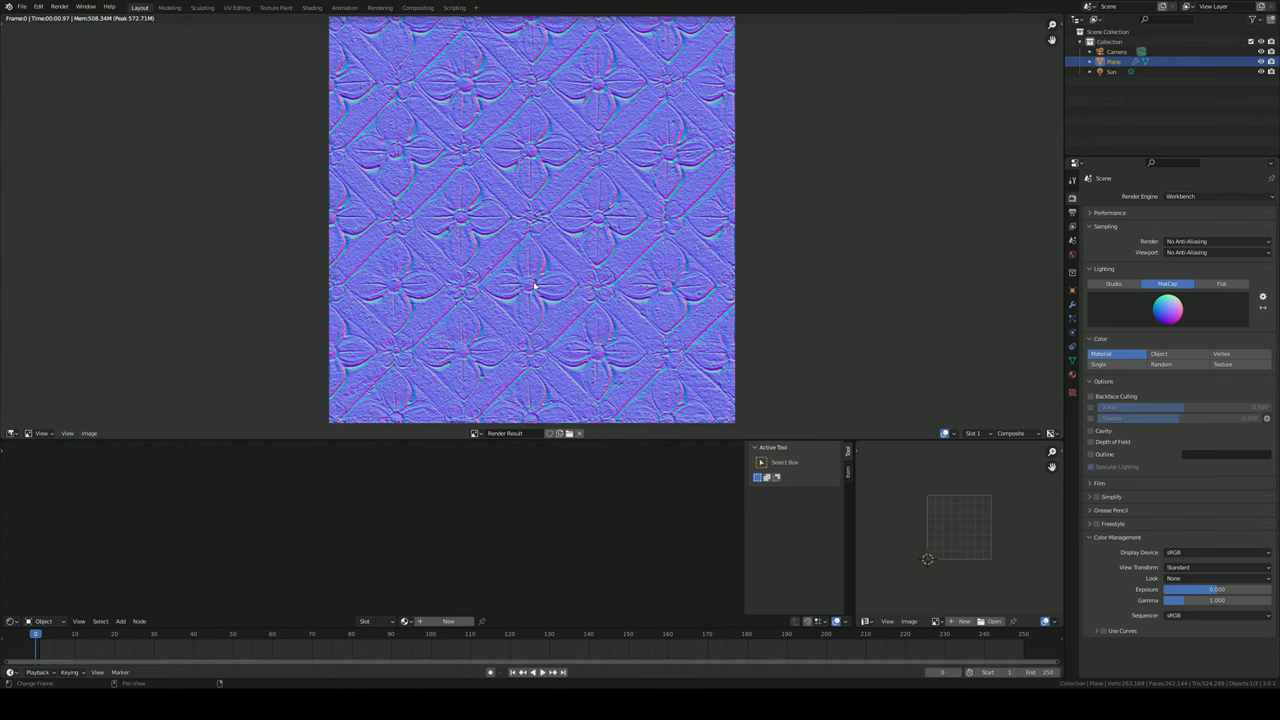
{"action": "mouse_move", "coordinate": [894, 374]}
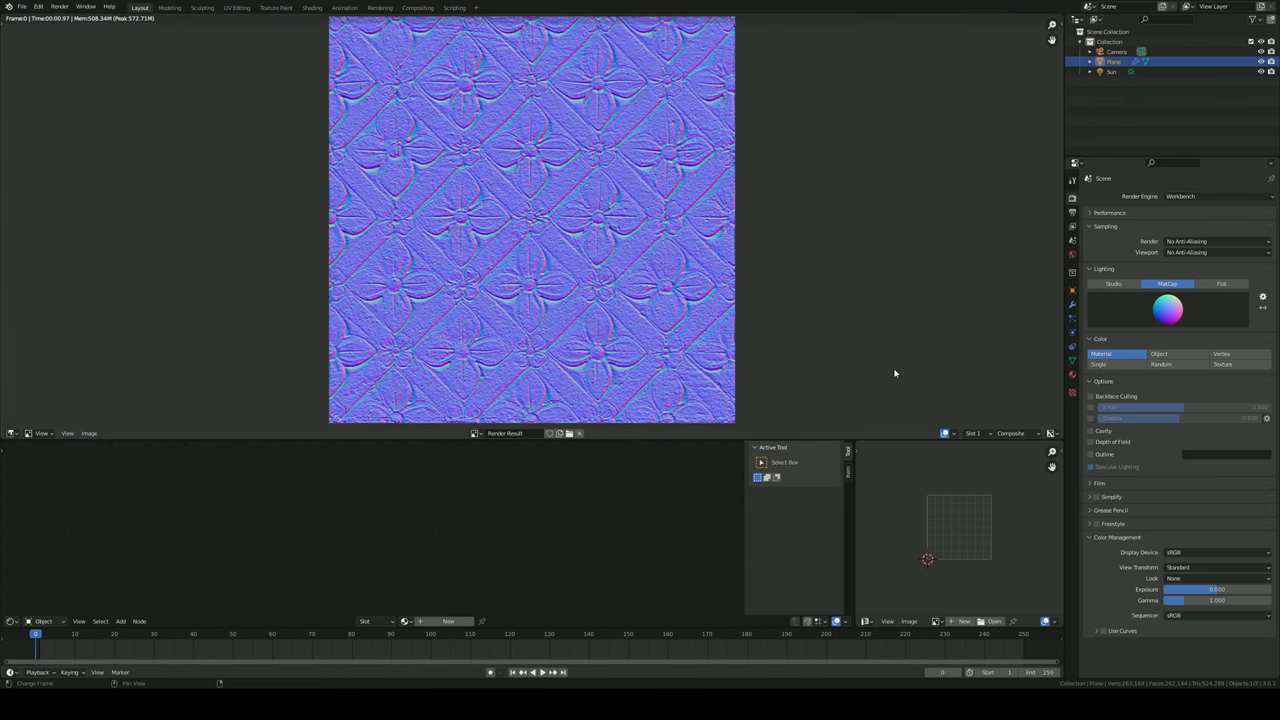